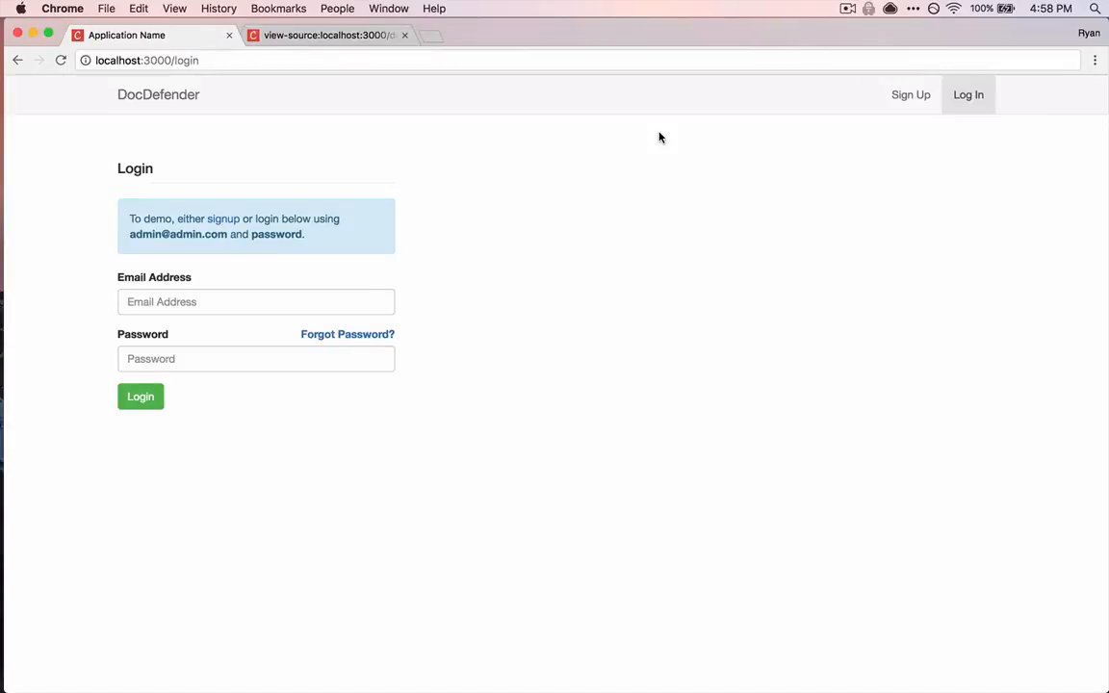
{"action": "mouse_move", "coordinate": [377, 135]}
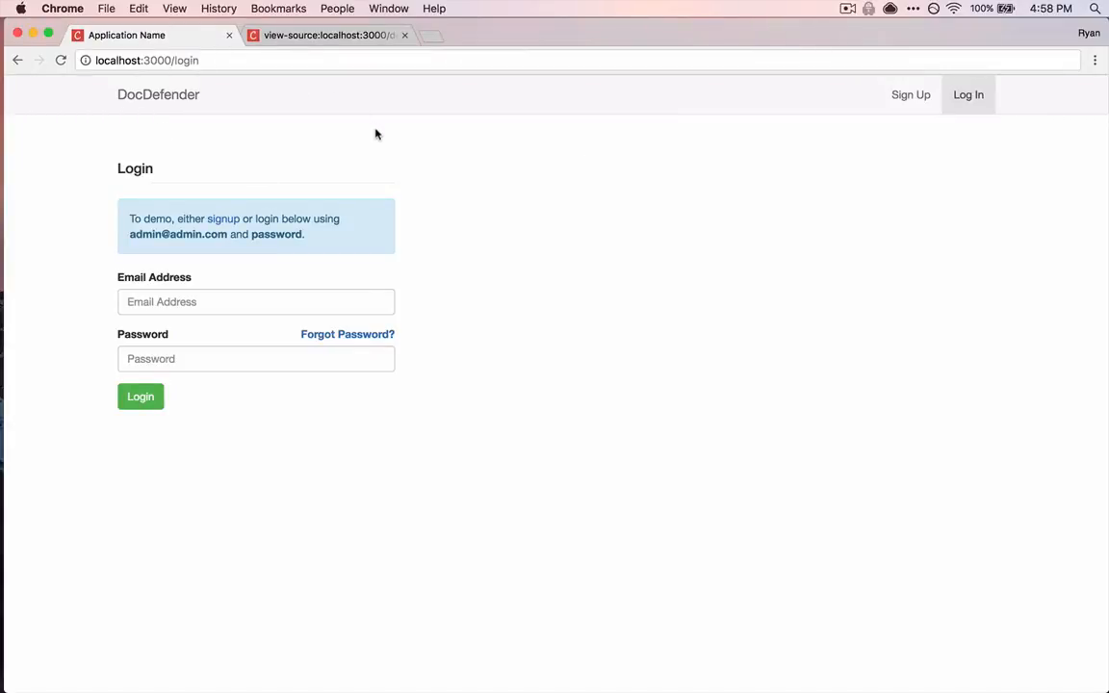
{"action": "mouse_move", "coordinate": [414, 143]}
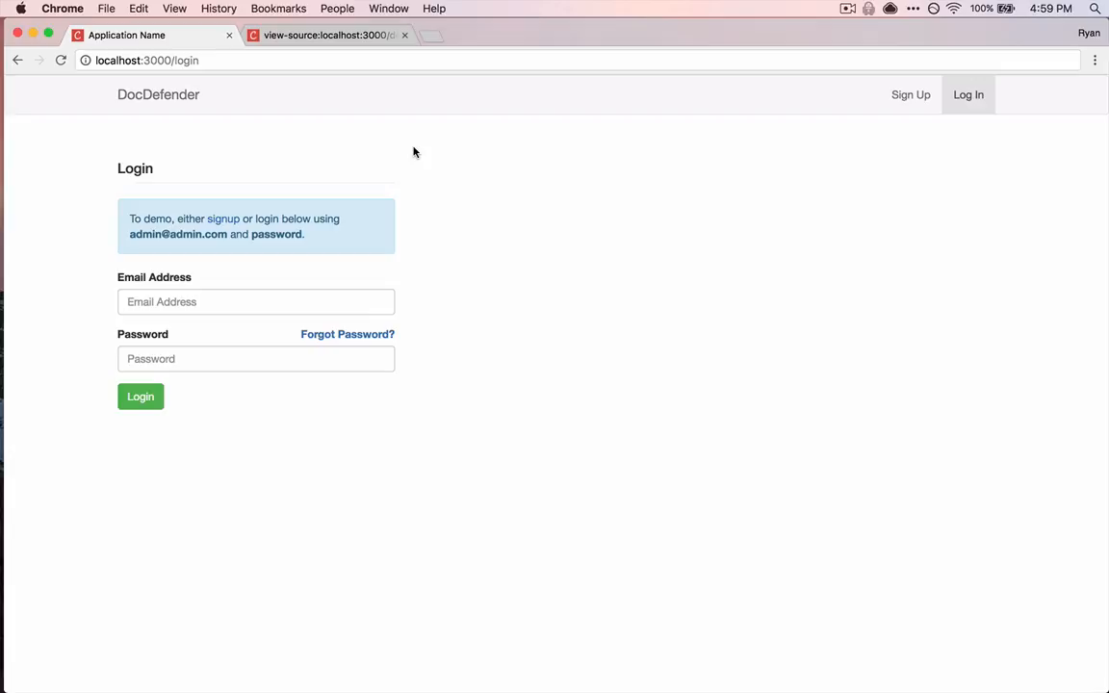
{"action": "mouse_move", "coordinate": [270, 52]}
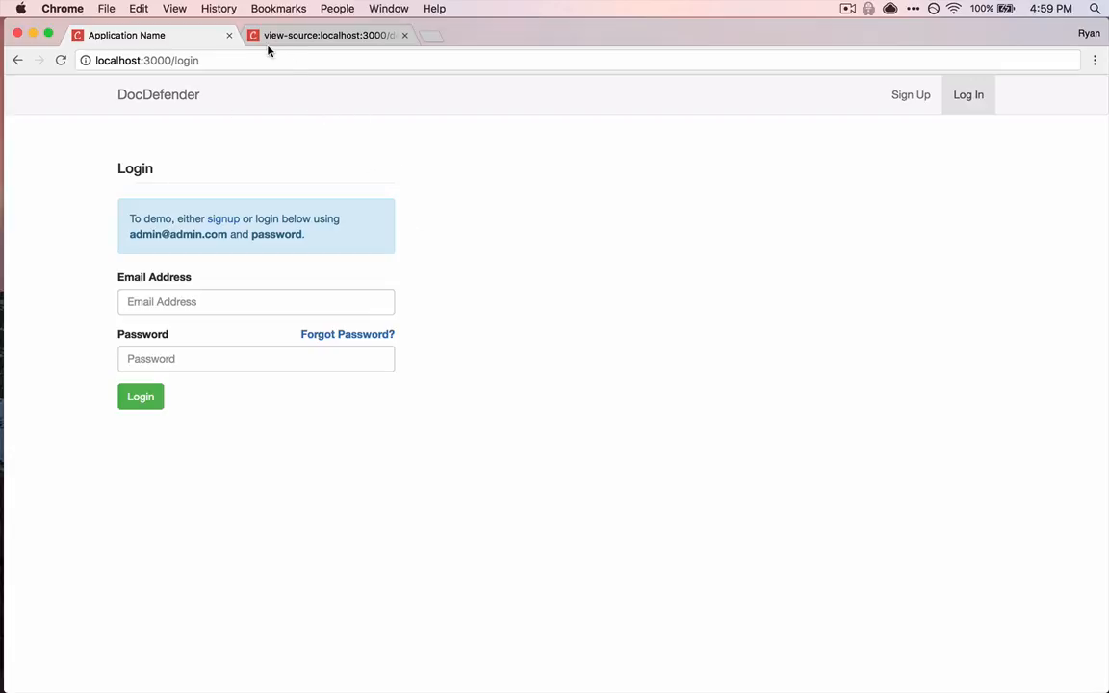
{"action": "mouse_move", "coordinate": [318, 38]}
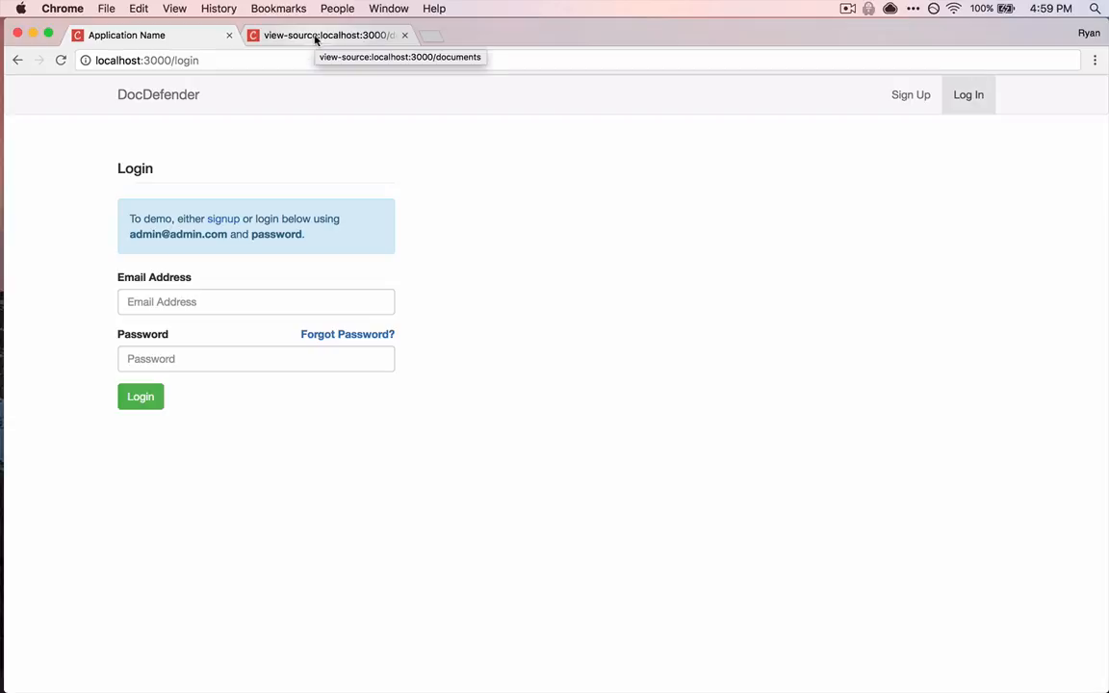
{"action": "mouse_move", "coordinate": [323, 146]}
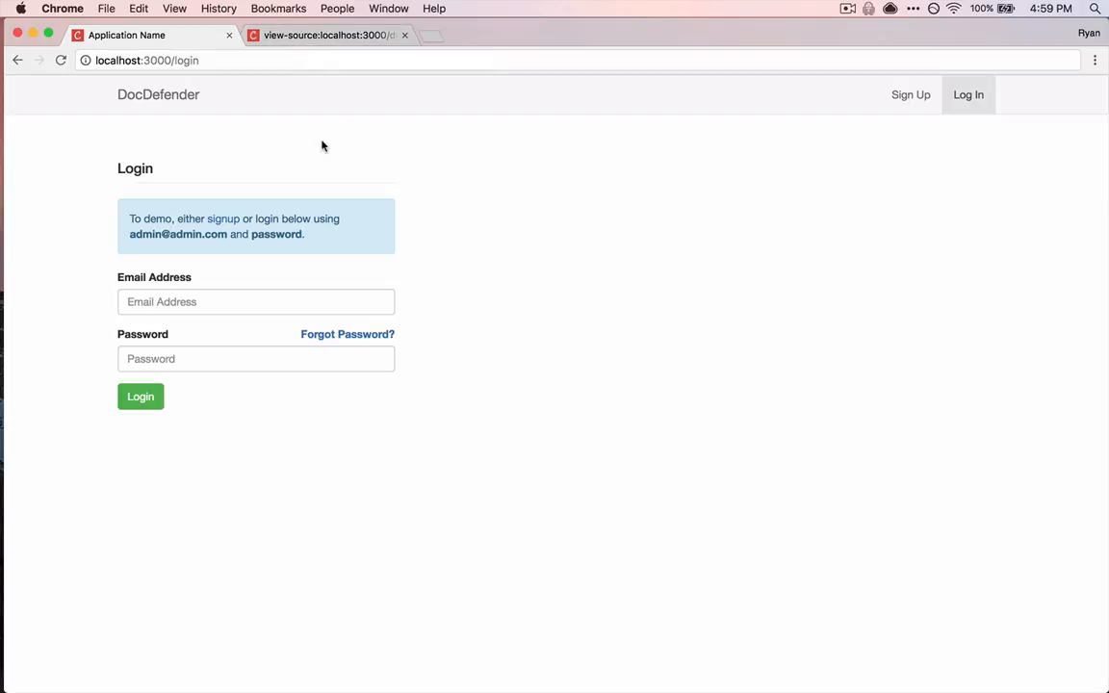
Step: View the login page's HTML source and scan its list of loaded package script tags
{"action": "right_click", "coordinate": [323, 146]}
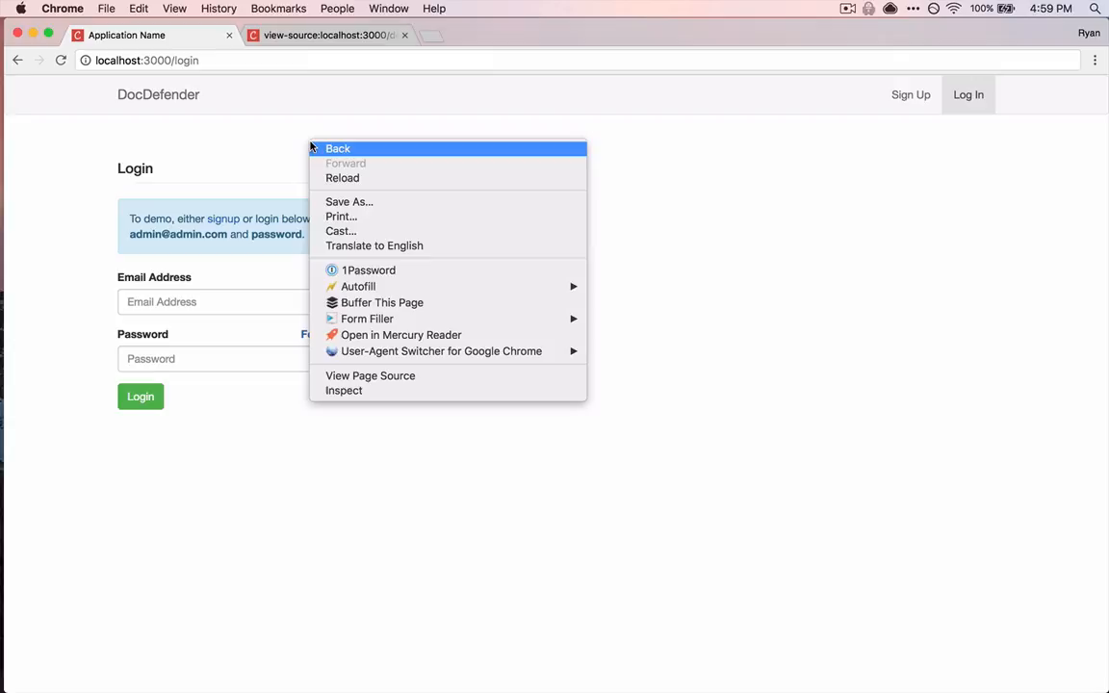
{"action": "mouse_move", "coordinate": [370, 375]}
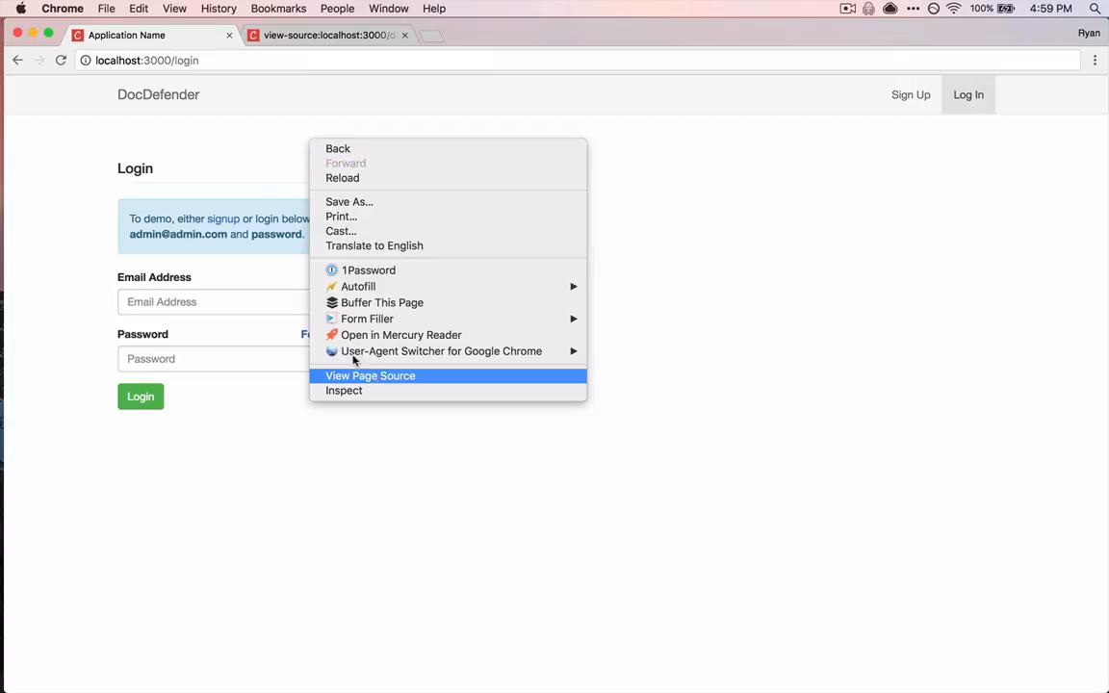
{"action": "left_click", "coordinate": [369, 376]}
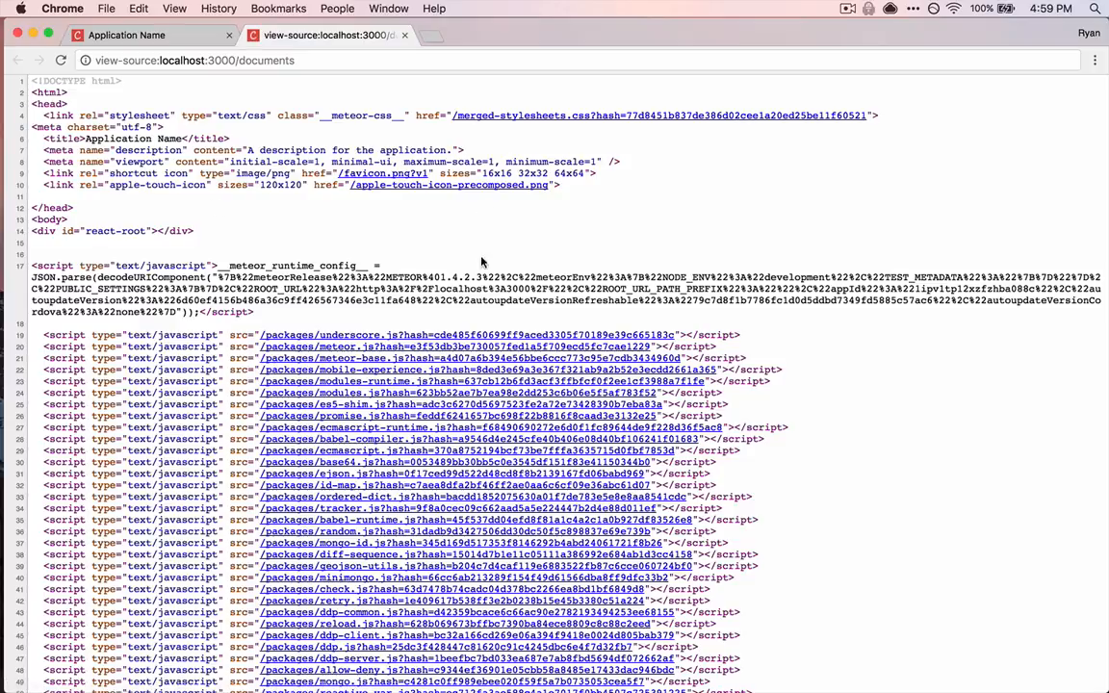
{"action": "scroll", "scroll_direction": "down", "scroll_amount": 3}
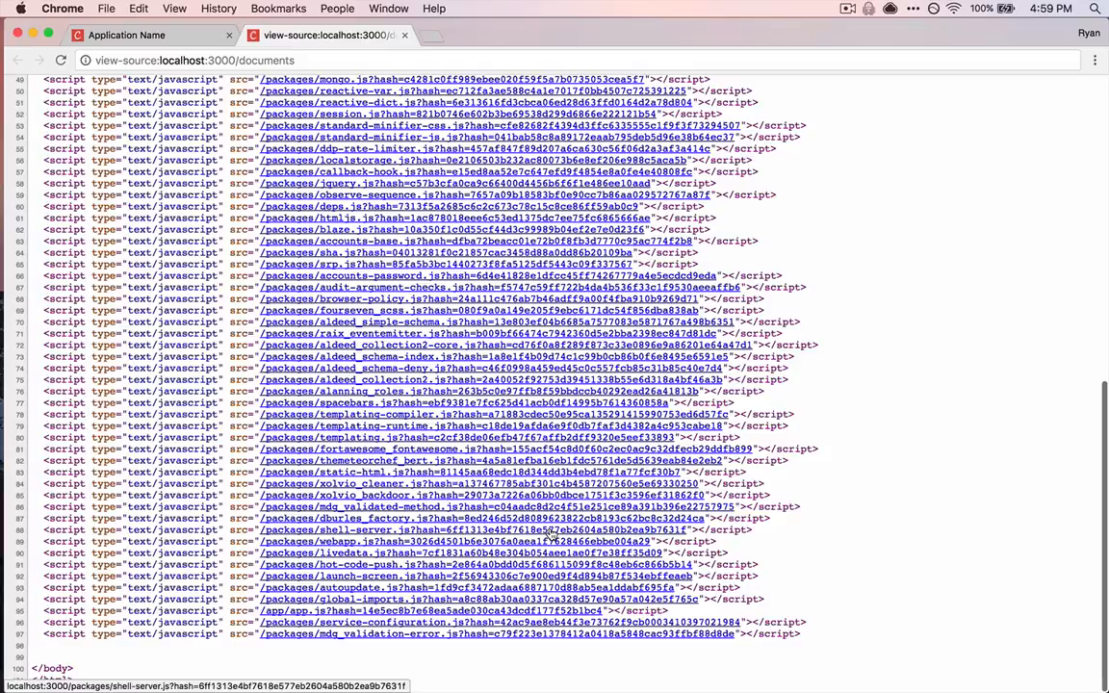
{"action": "scroll", "scroll_direction": "up", "scroll_amount": 3}
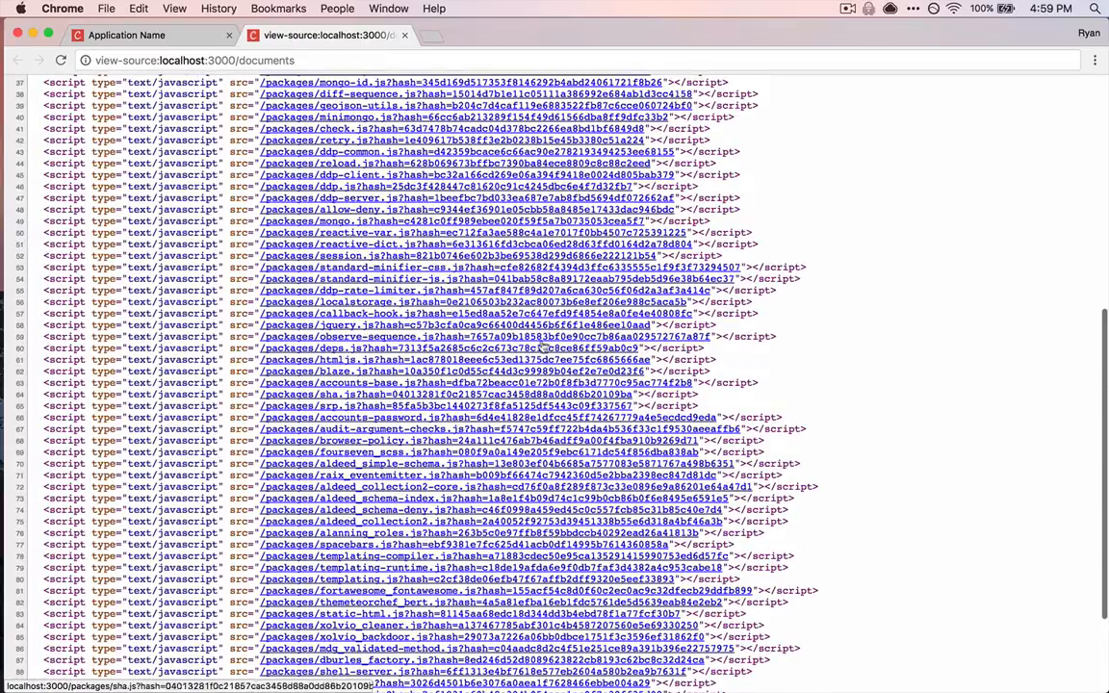
{"action": "scroll", "scroll_direction": "up", "scroll_amount": 3}
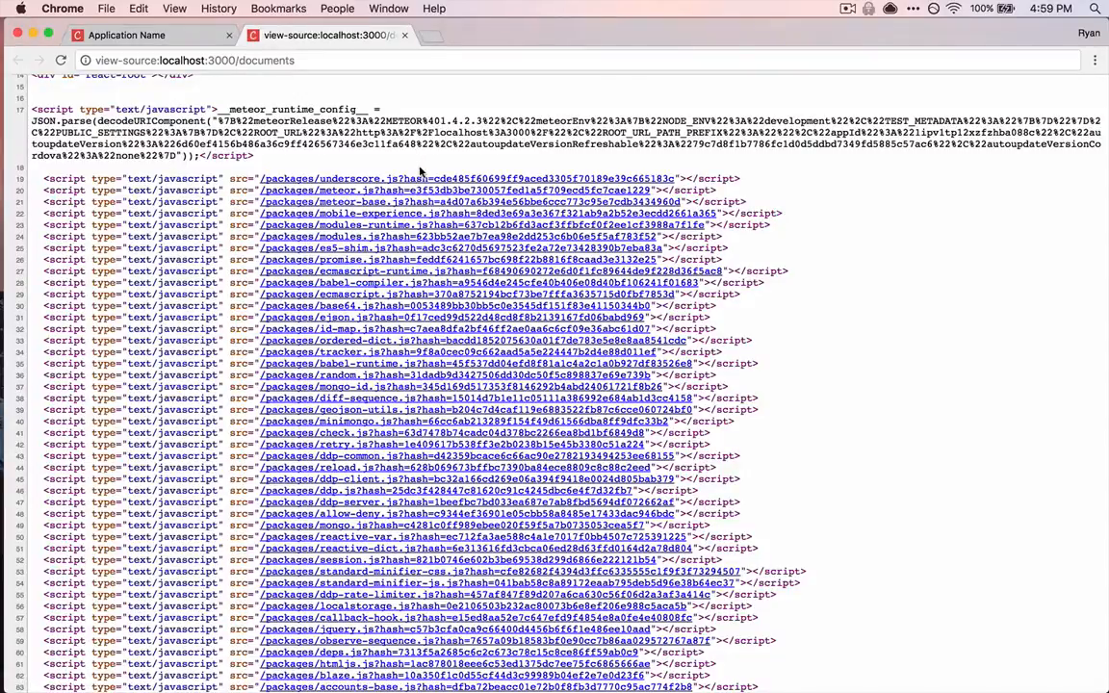
{"action": "mouse_move", "coordinate": [408, 177]}
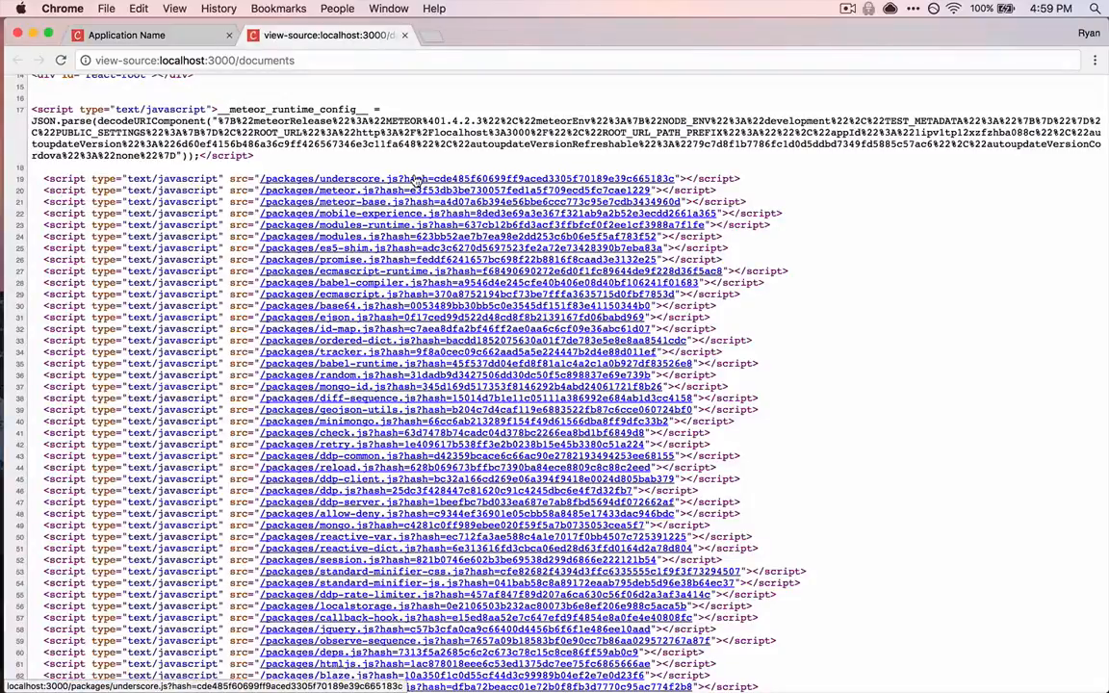
{"action": "scroll", "scroll_direction": "down", "scroll_amount": 3}
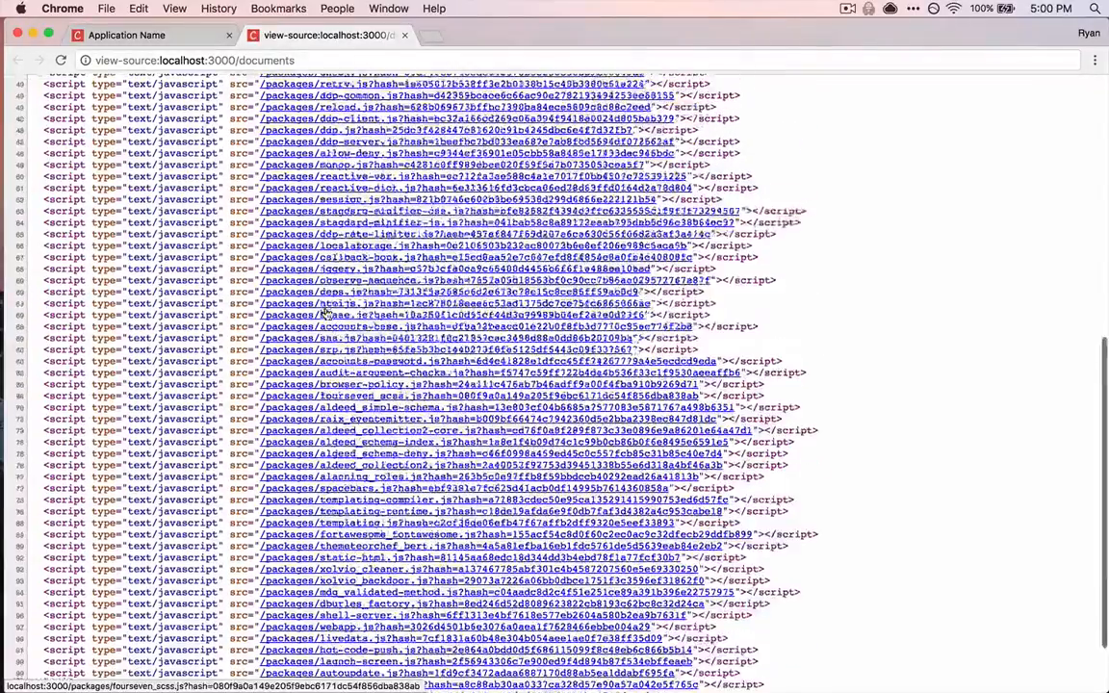
{"action": "scroll", "scroll_direction": "up", "scroll_amount": 3}
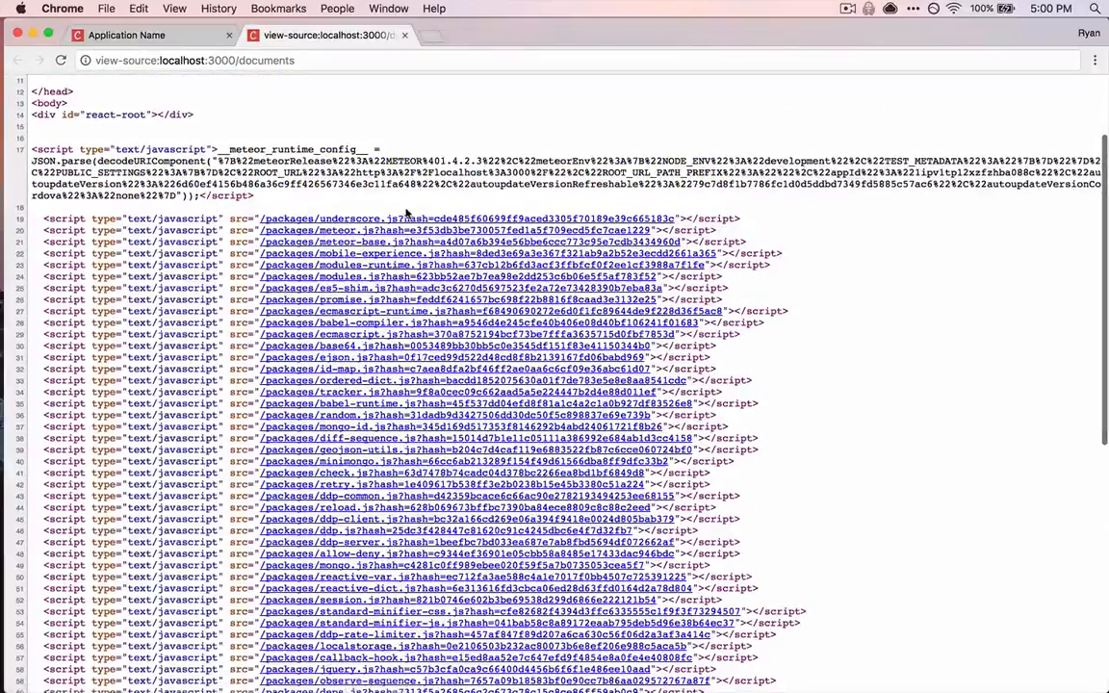
{"action": "scroll", "scroll_direction": "down", "scroll_amount": 3}
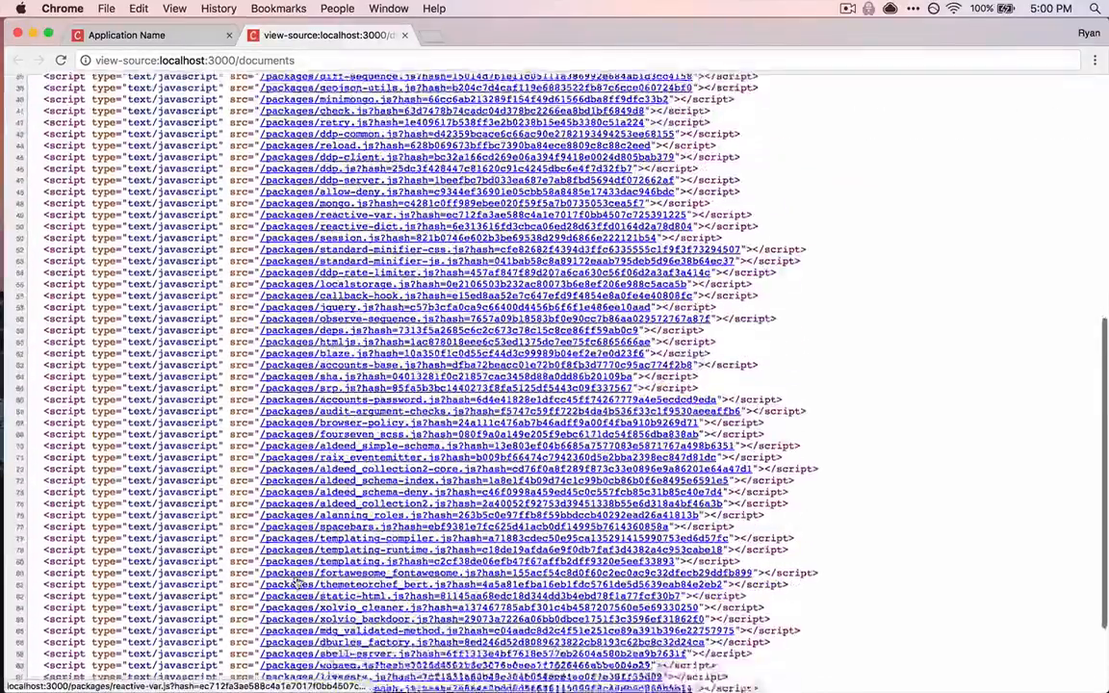
{"action": "scroll", "scroll_direction": "down", "scroll_amount": 3}
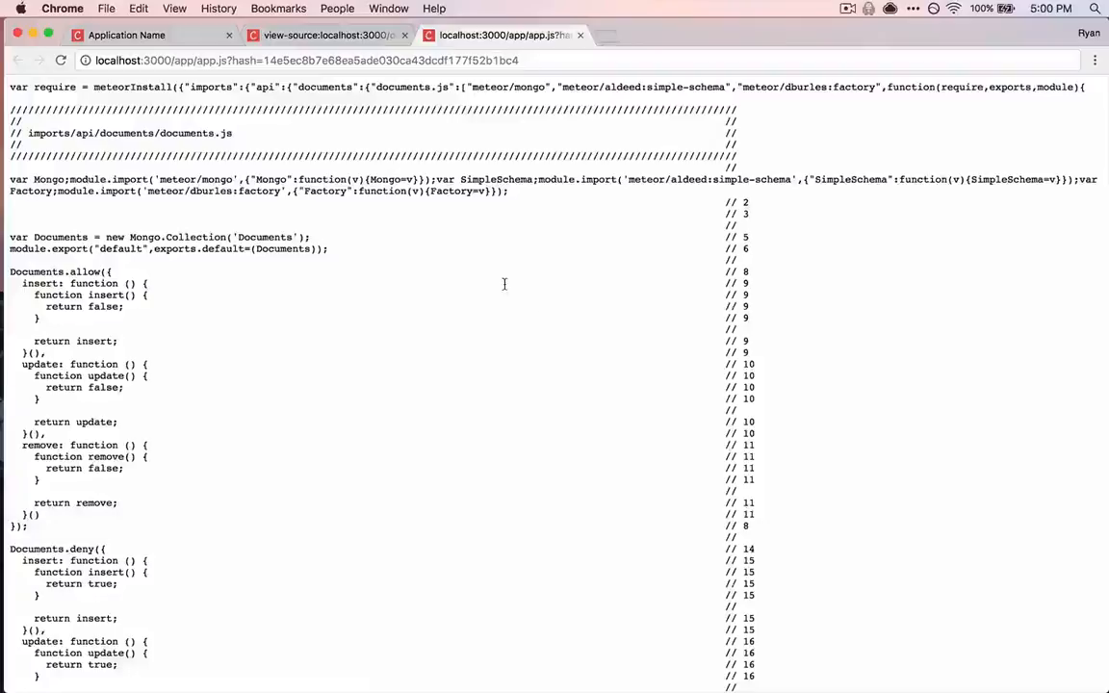
Step: Scroll down through the bundled app.js compiled client code
{"action": "scroll", "scroll_direction": "down", "scroll_amount": 3}
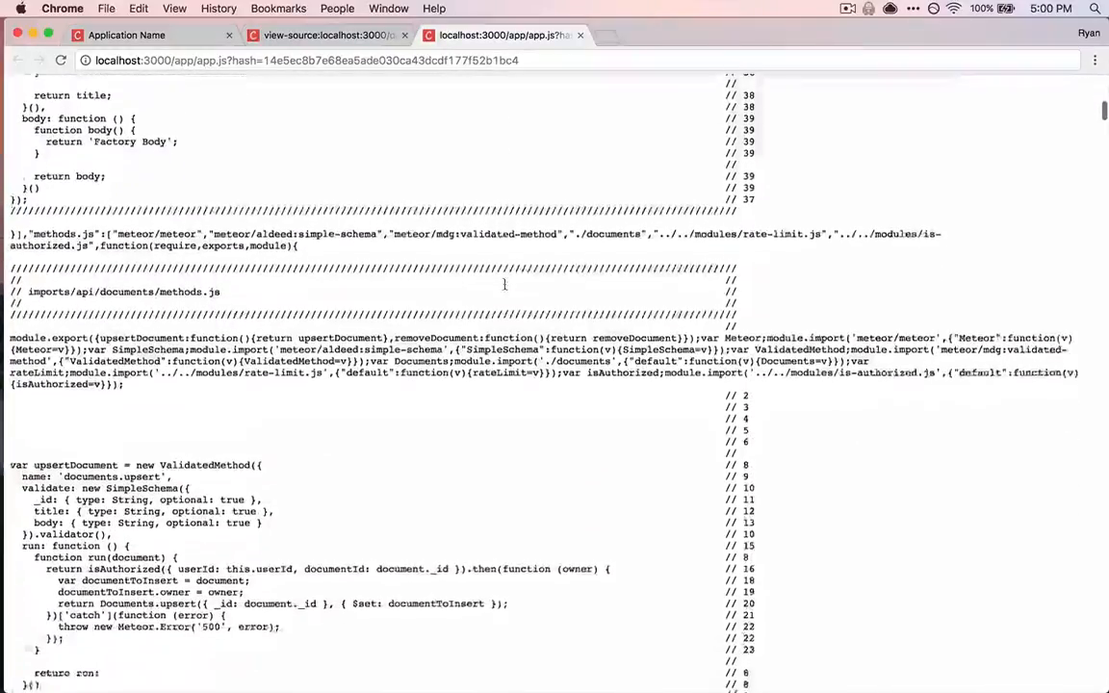
{"action": "scroll", "scroll_direction": "down", "scroll_amount": 3}
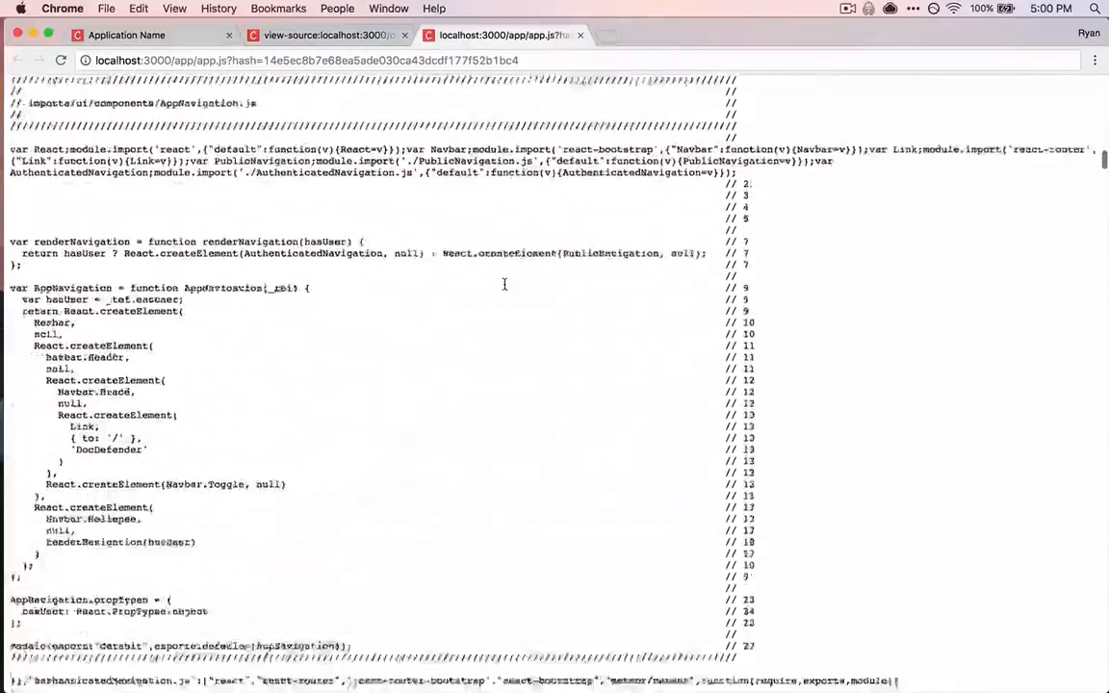
{"action": "scroll", "scroll_direction": "down", "scroll_amount": 3}
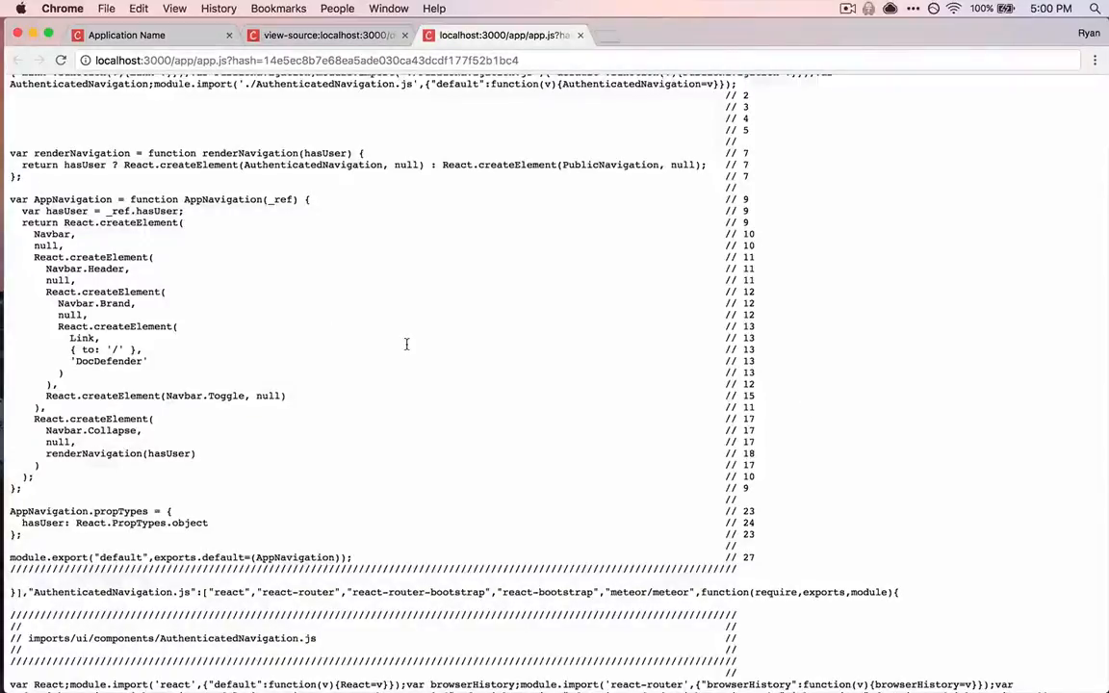
{"action": "mouse_move", "coordinate": [366, 351]}
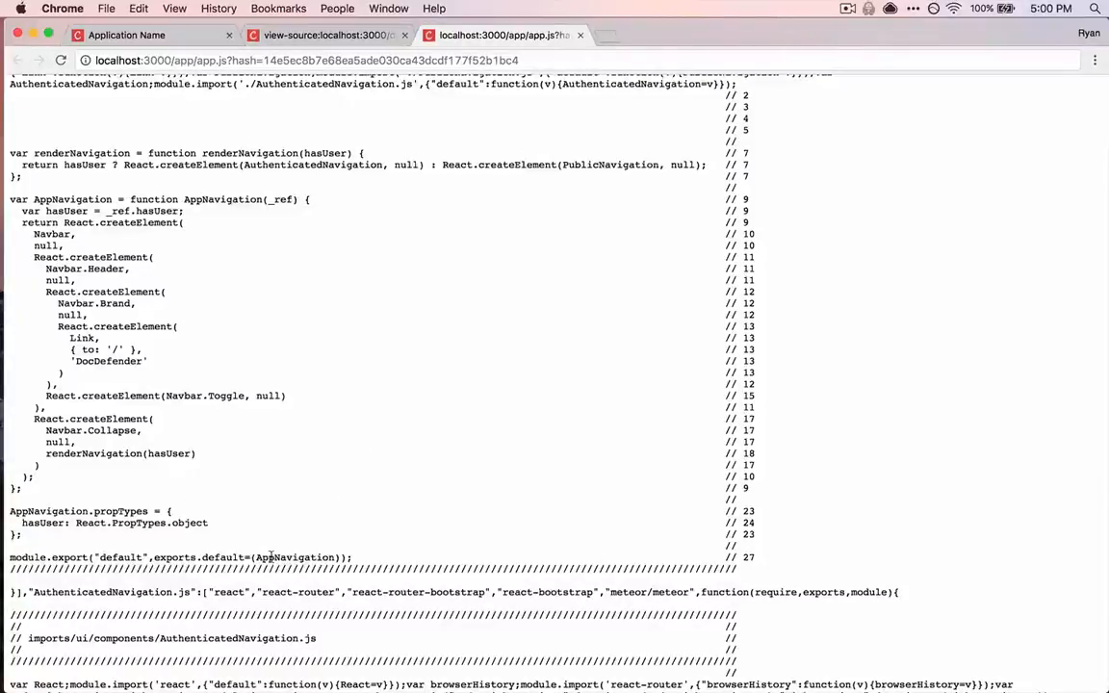
{"action": "mouse_move", "coordinate": [389, 343]}
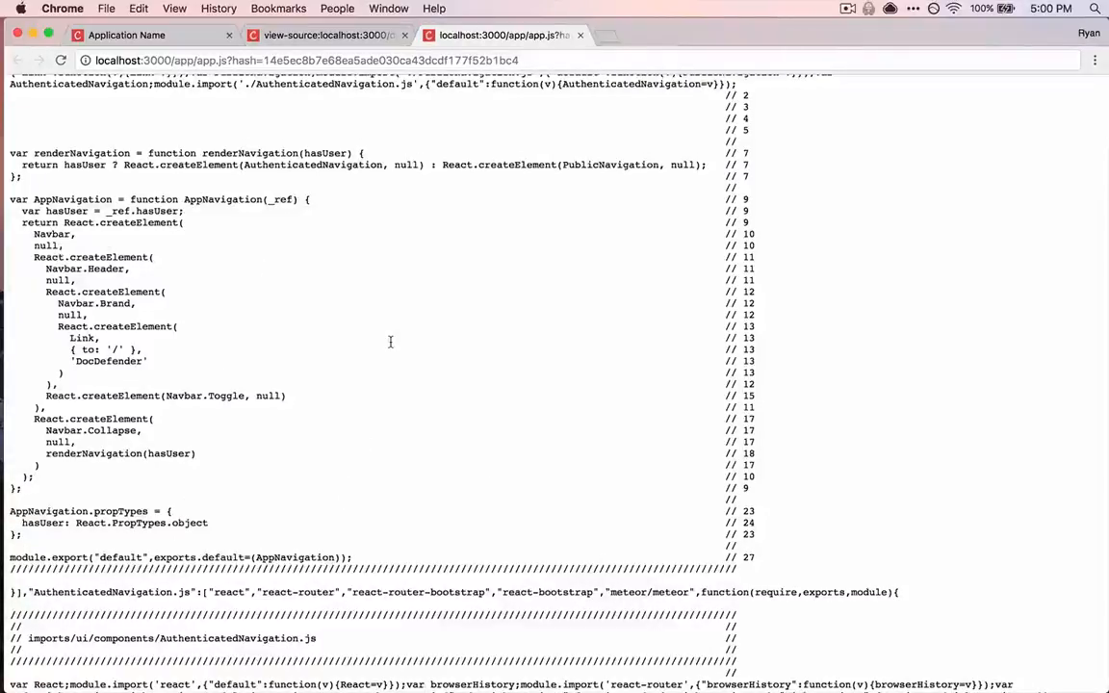
{"action": "scroll", "scroll_direction": "down", "scroll_amount": 3}
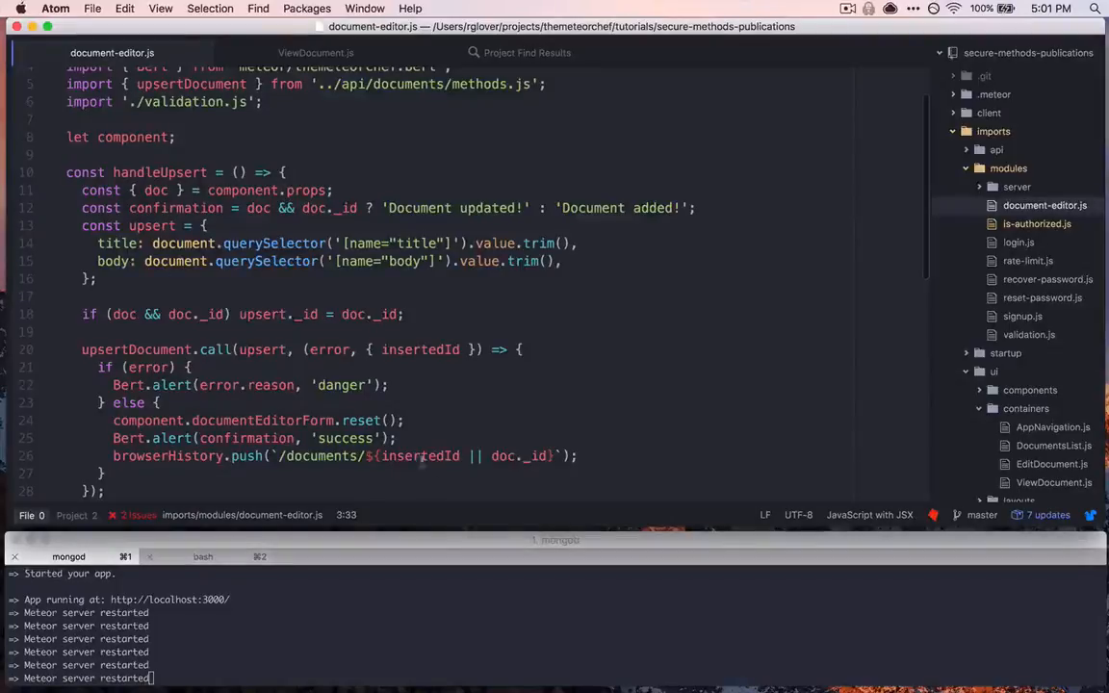
Step: Expand imports/api/documents in the tree and open methods.js next to document-editor.js
{"action": "scroll", "scroll_direction": "up", "scroll_amount": 3}
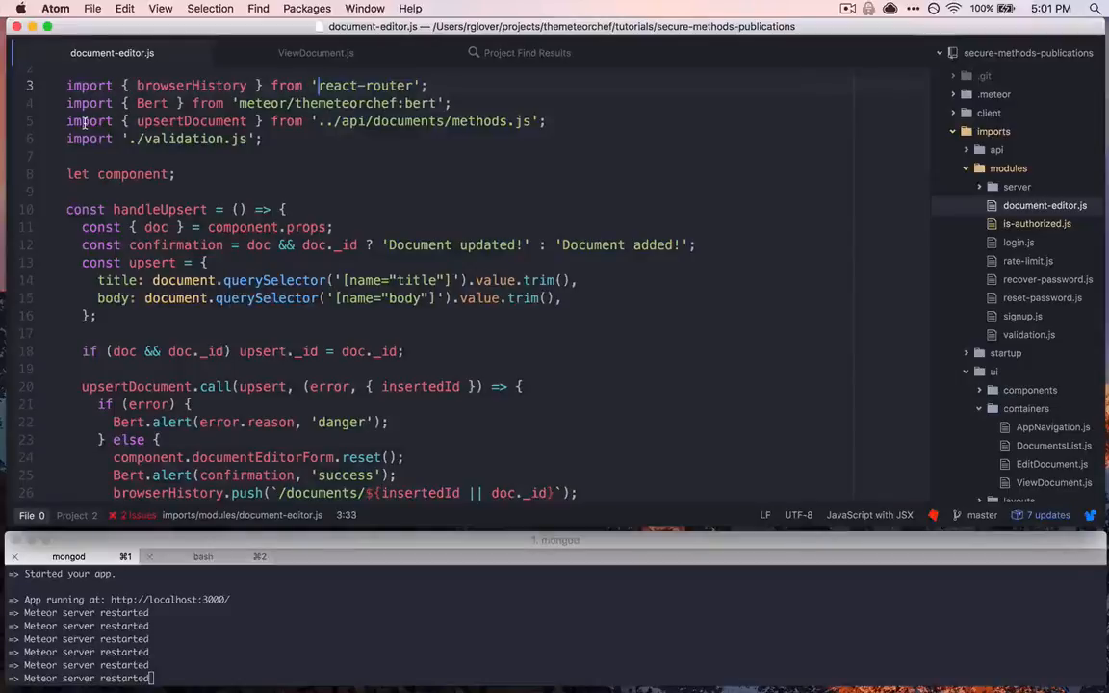
{"action": "left_click", "coordinate": [331, 119]}
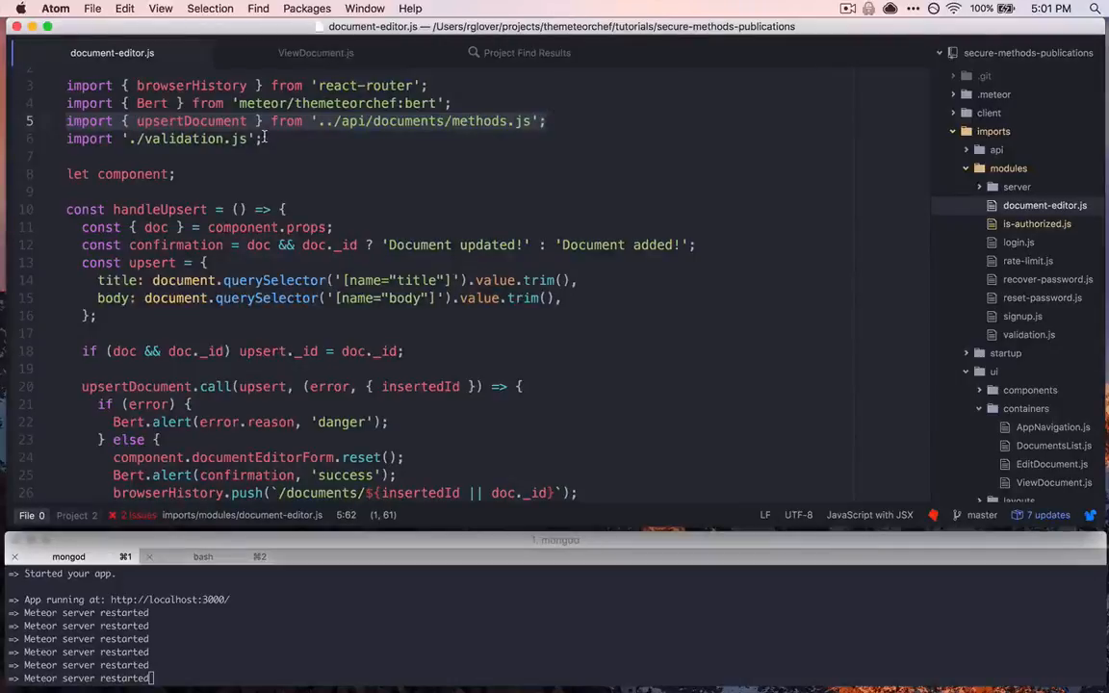
{"action": "left_click", "coordinate": [993, 150]}
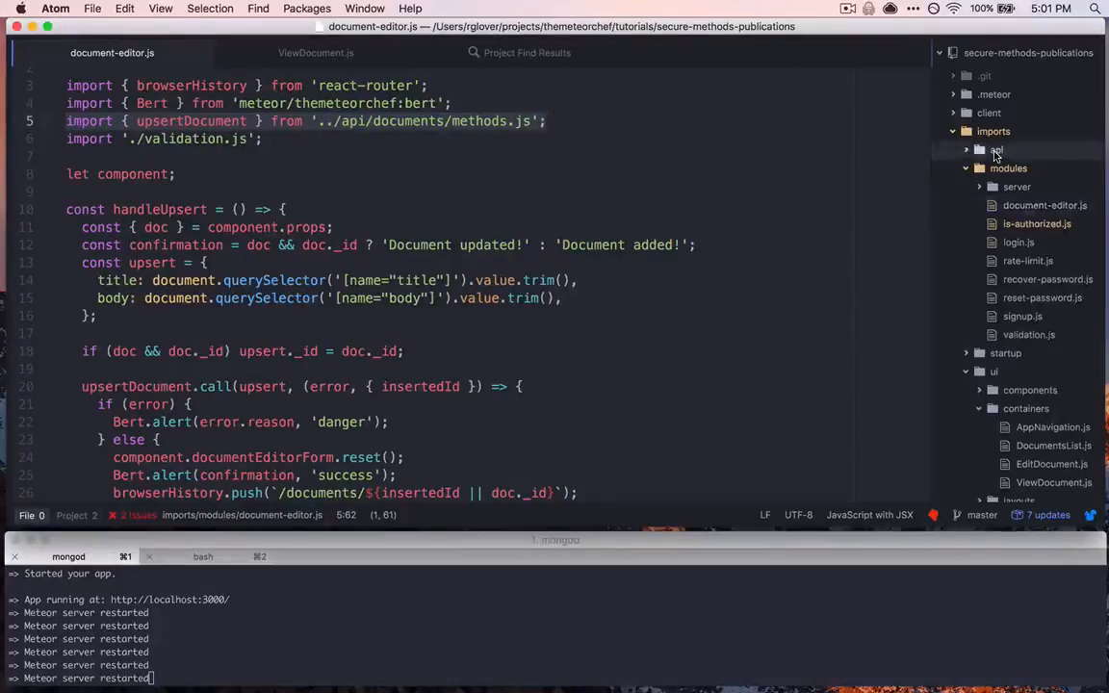
{"action": "left_click", "coordinate": [997, 150]}
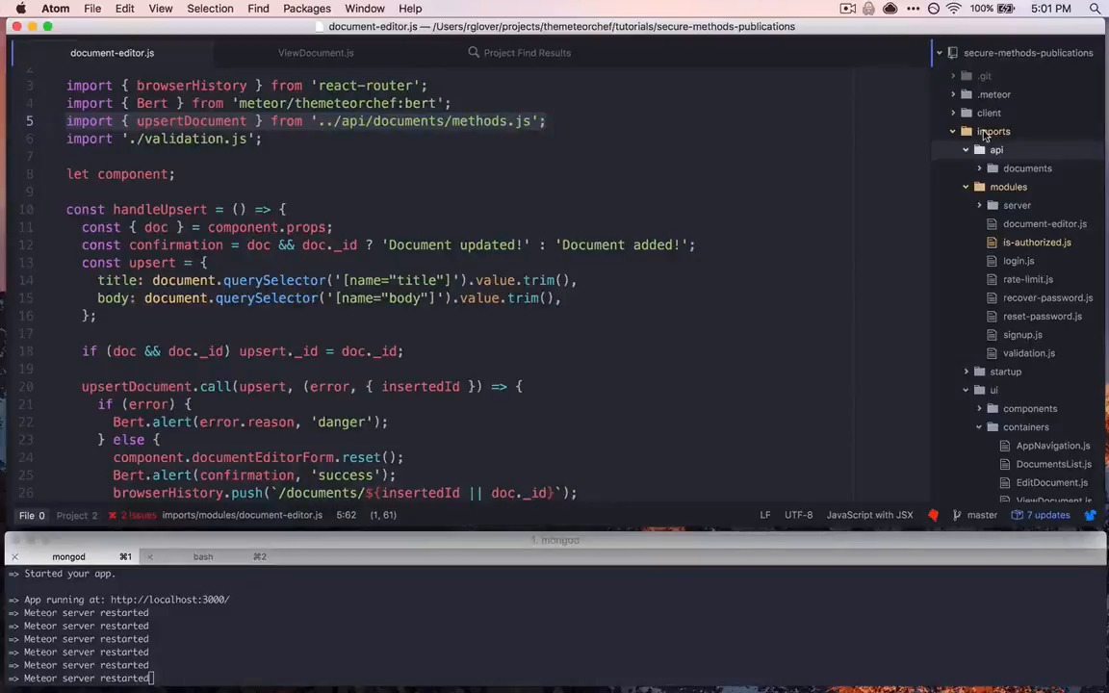
{"action": "left_click", "coordinate": [1024, 168]}
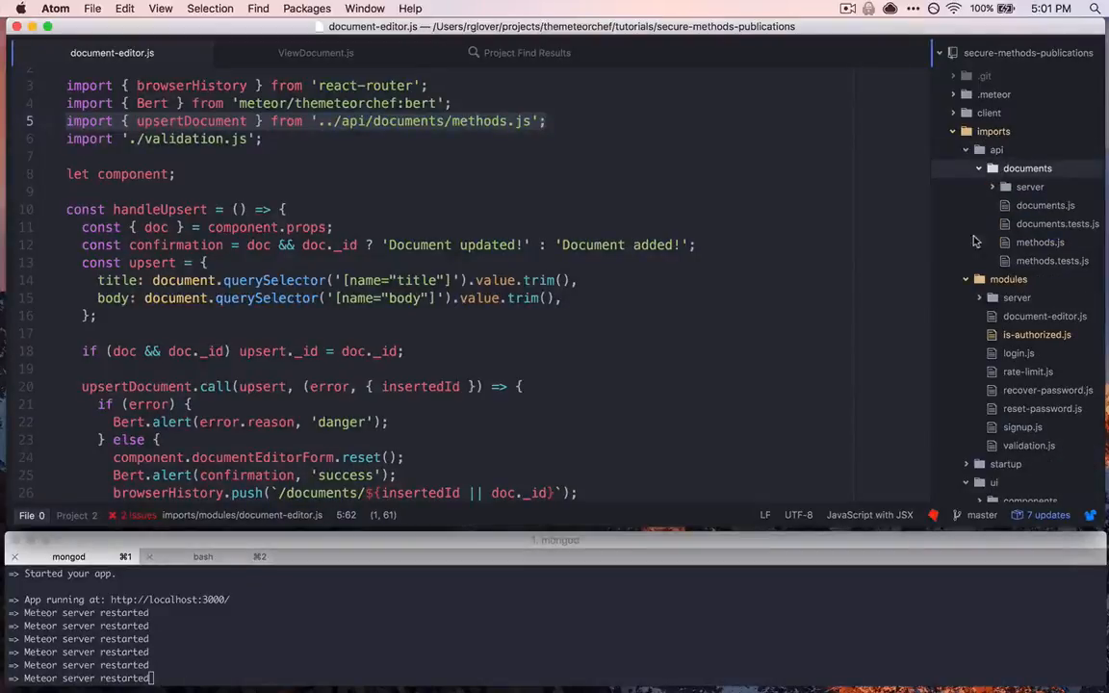
{"action": "left_click", "coordinate": [1039, 242]}
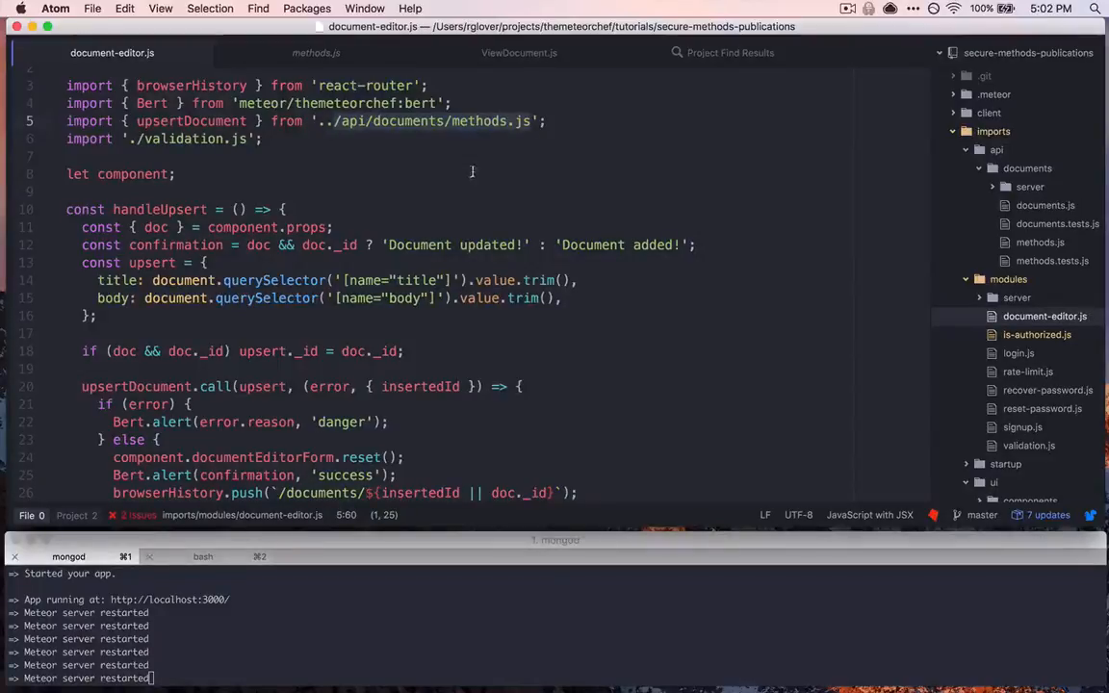
{"action": "scroll", "scroll_direction": "down", "scroll_amount": 3}
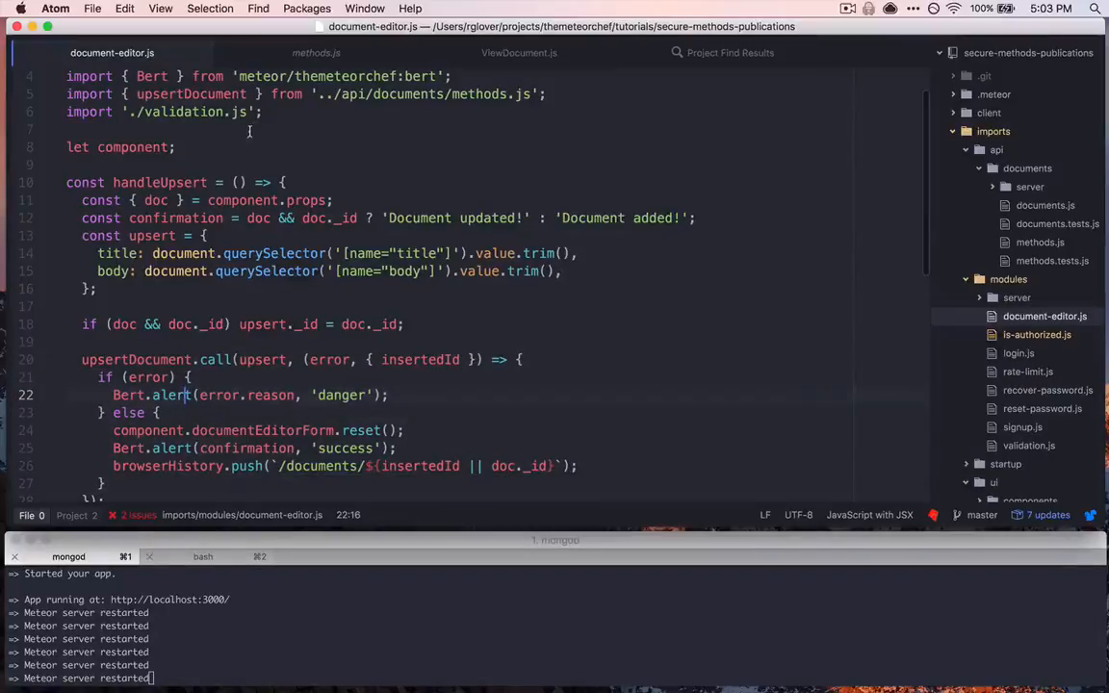
Step: Review the upsertDocument ValidatedMethod declaration and the owner assignment inside run
{"action": "left_click", "coordinate": [316, 52]}
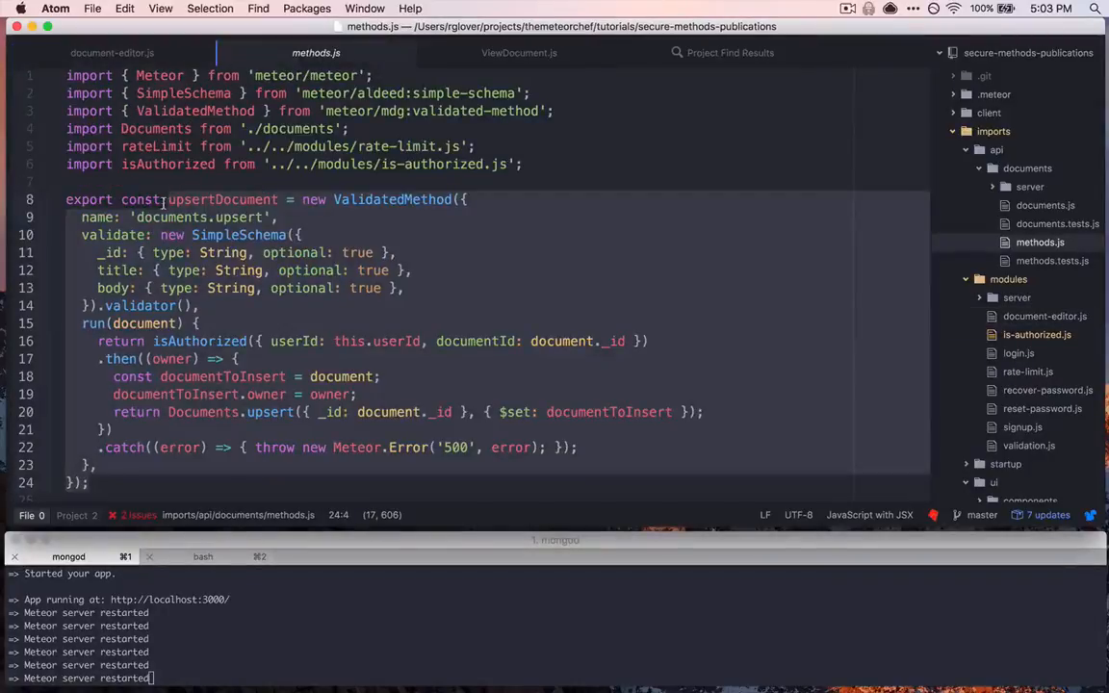
{"action": "left_click", "coordinate": [208, 375]}
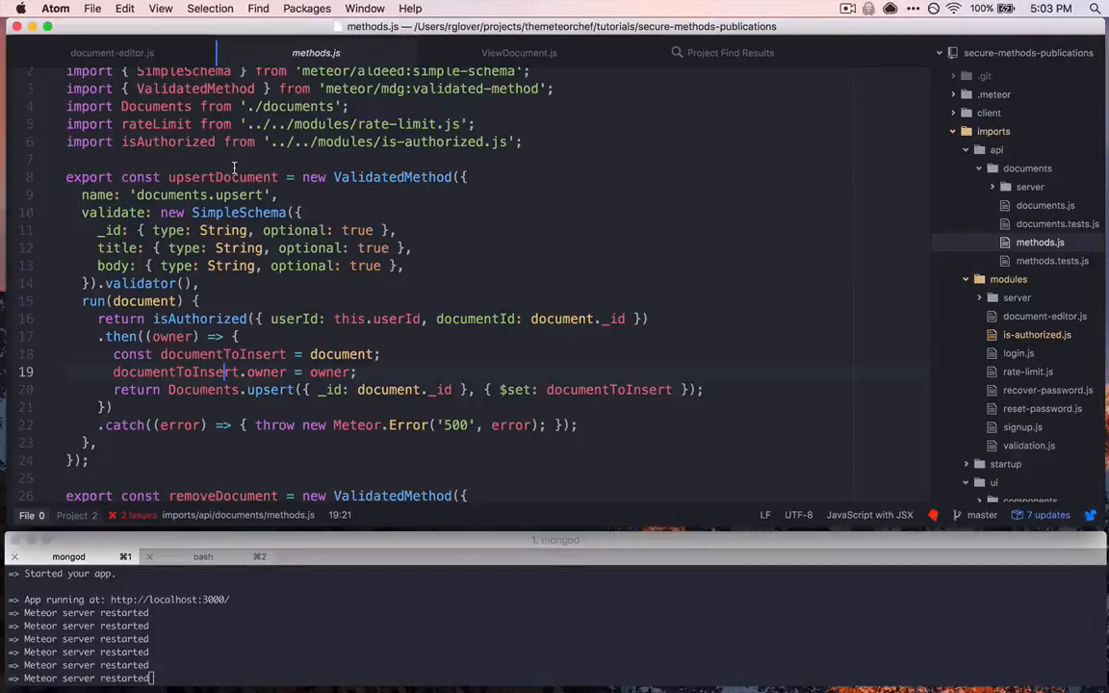
{"action": "left_click", "coordinate": [219, 468]}
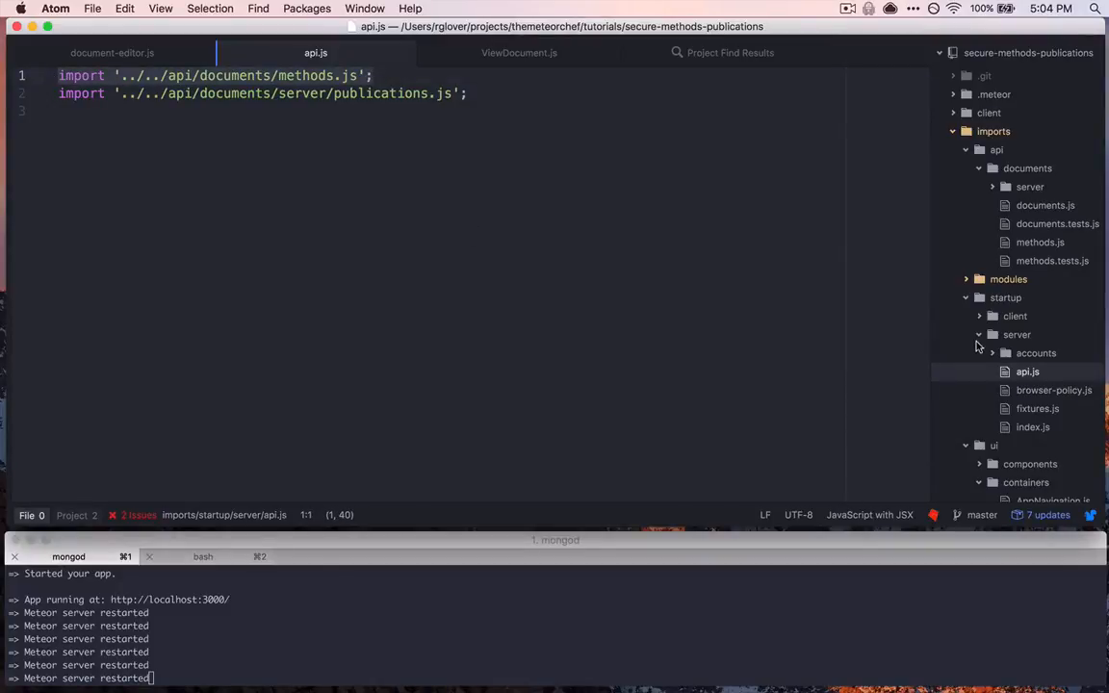
{"action": "mouse_move", "coordinate": [493, 189]}
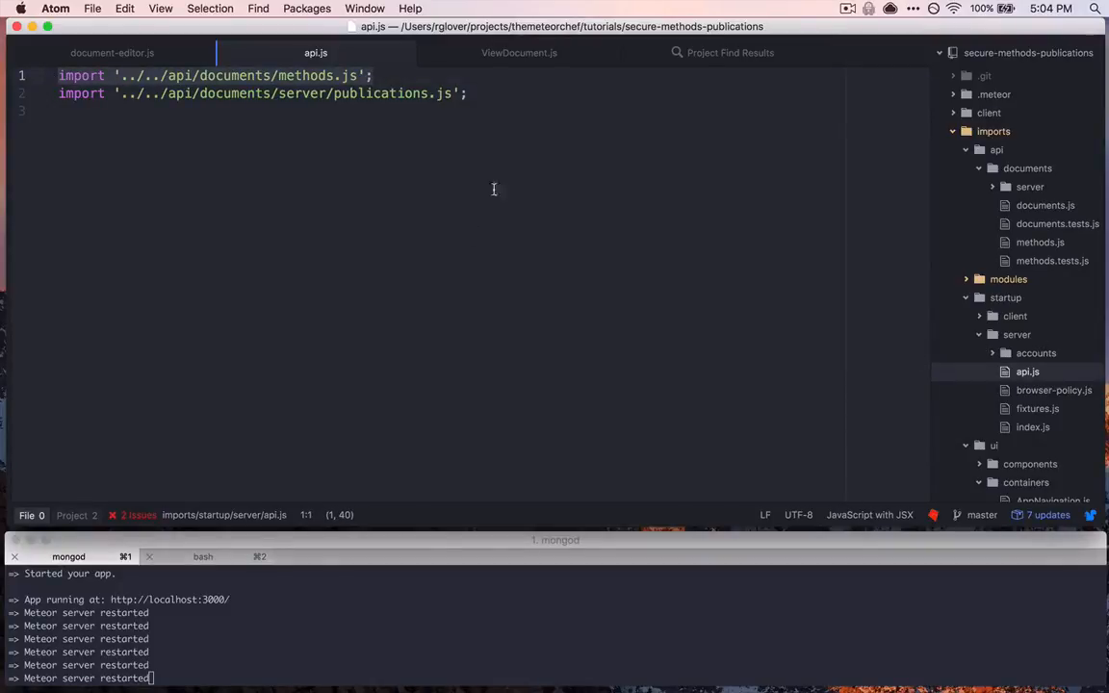
Step: Switch back to document-editor.js showing its upsertDocument import
{"action": "left_click", "coordinate": [125, 50]}
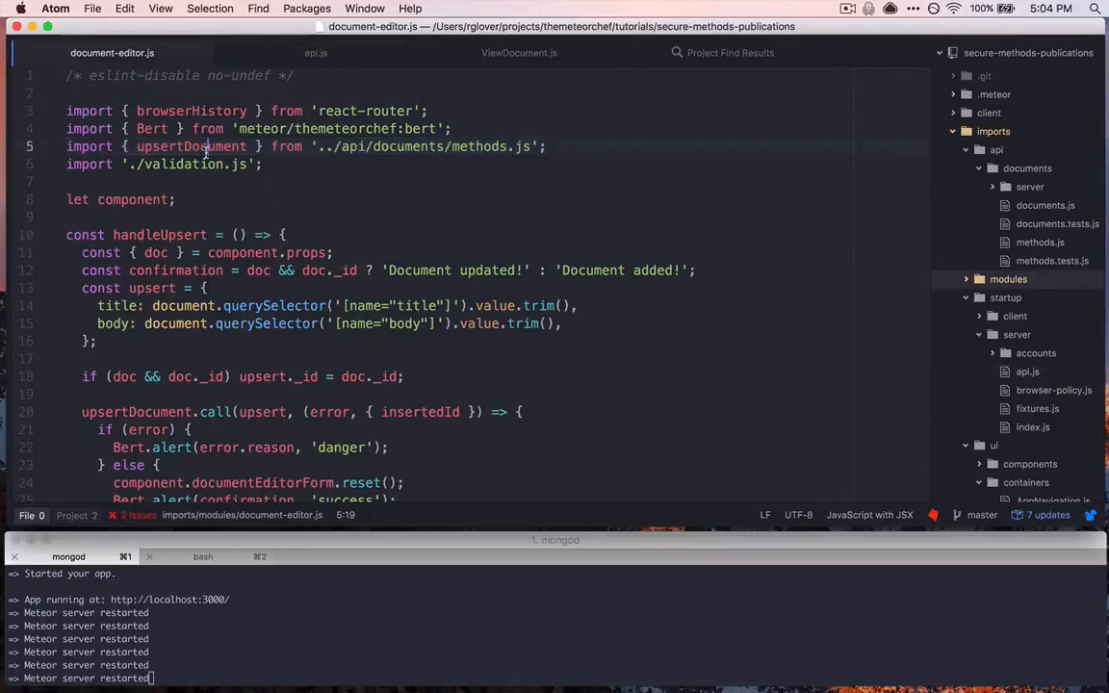
{"action": "mouse_move", "coordinate": [347, 150]}
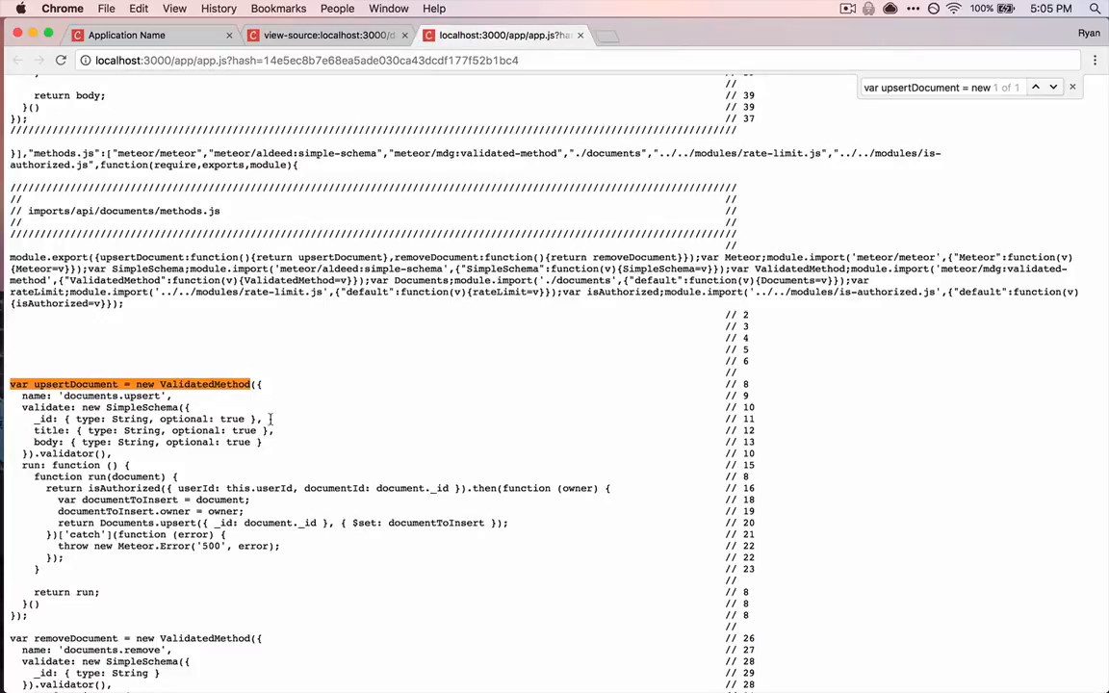
{"action": "mouse_move", "coordinate": [274, 416]}
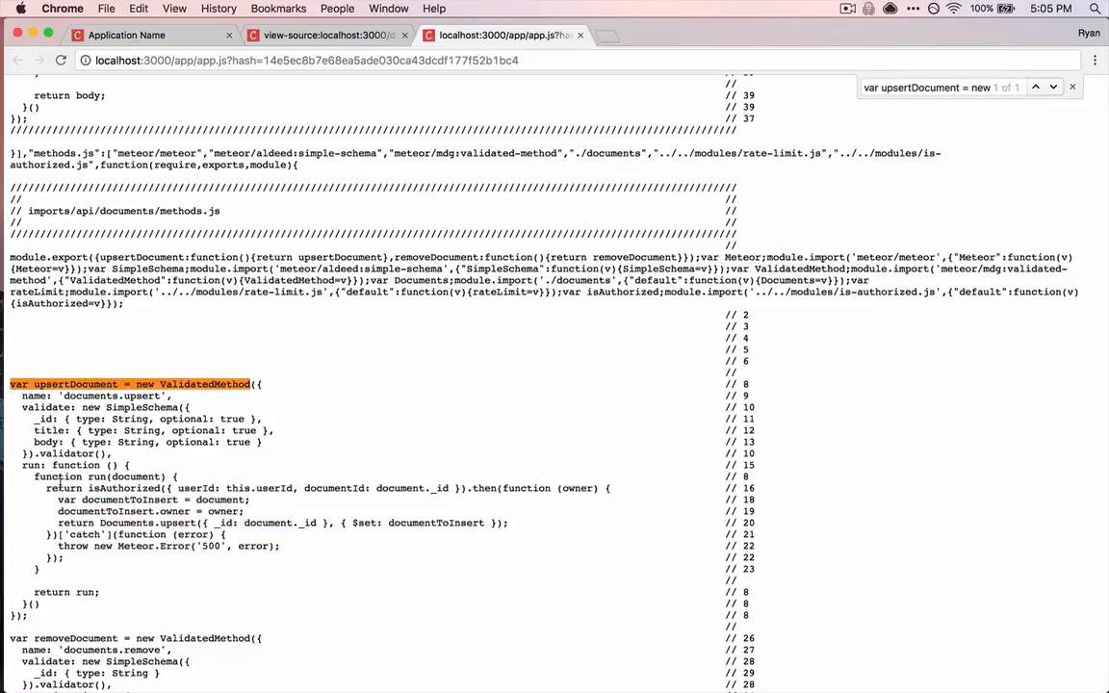
Step: Highlight the upsertDocument ValidatedMethod definition found in the bundled app.js source
{"action": "left_click_drag", "start_coordinate": [46, 489], "coordinate": [74, 558]}
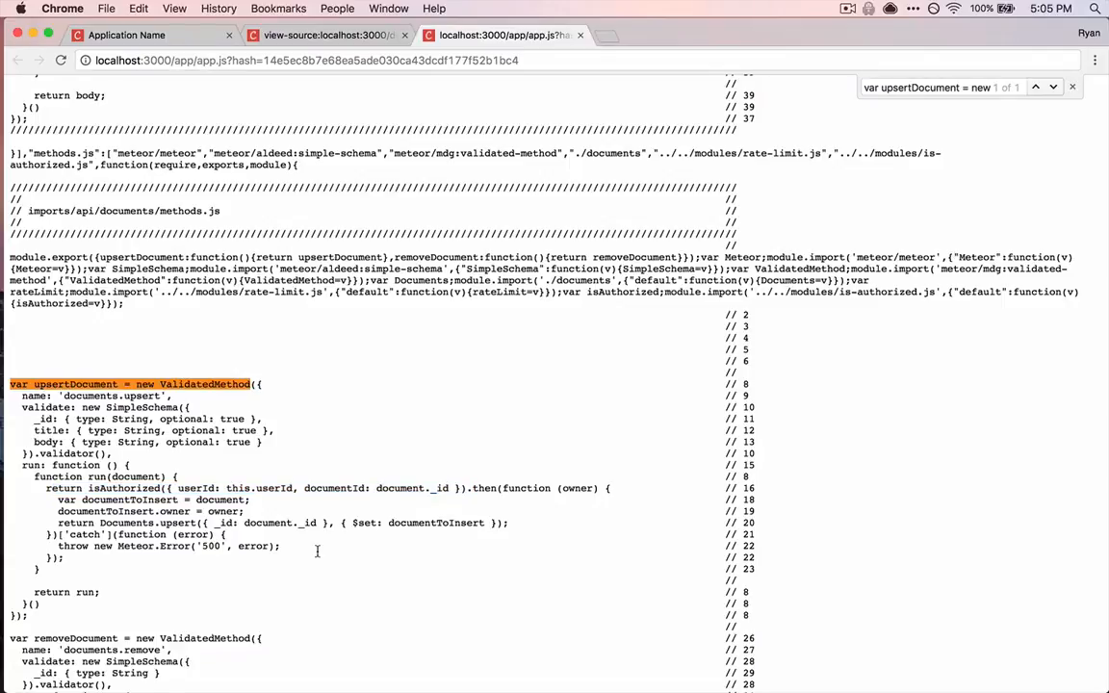
{"action": "left_click_drag", "start_coordinate": [10, 385], "coordinate": [192, 562]}
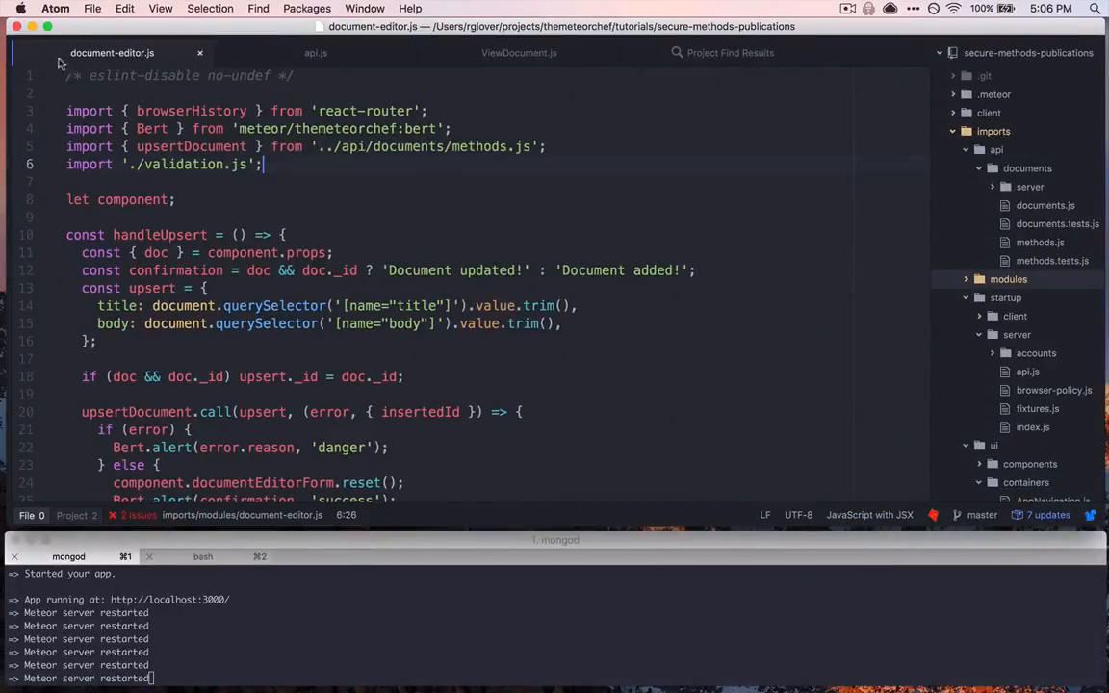
Step: Comment out the removeDocument methods.js import in ViewDocument.js with //
{"action": "left_click", "coordinate": [315, 52]}
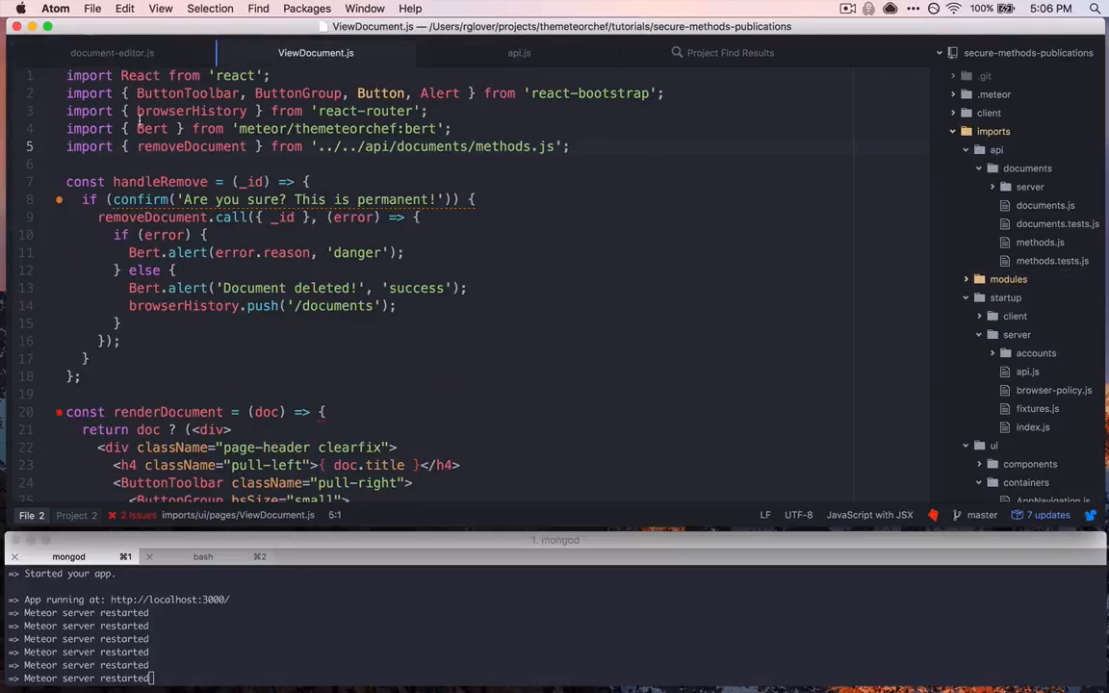
{"action": "left_click", "coordinate": [111, 52]}
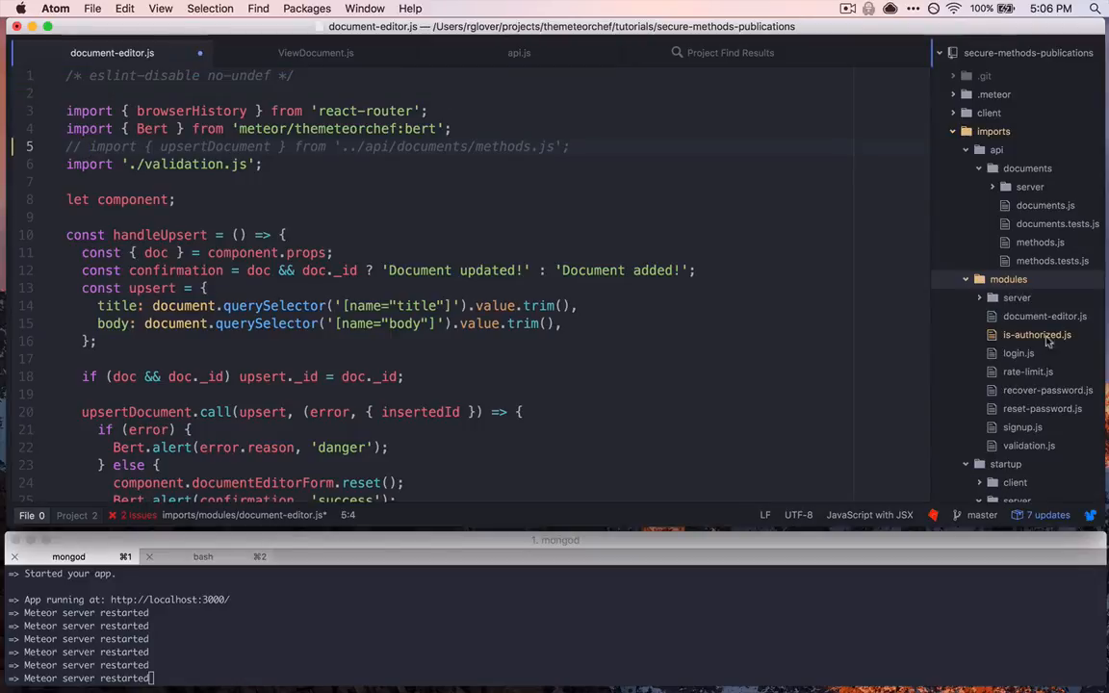
{"action": "left_click", "coordinate": [316, 52]}
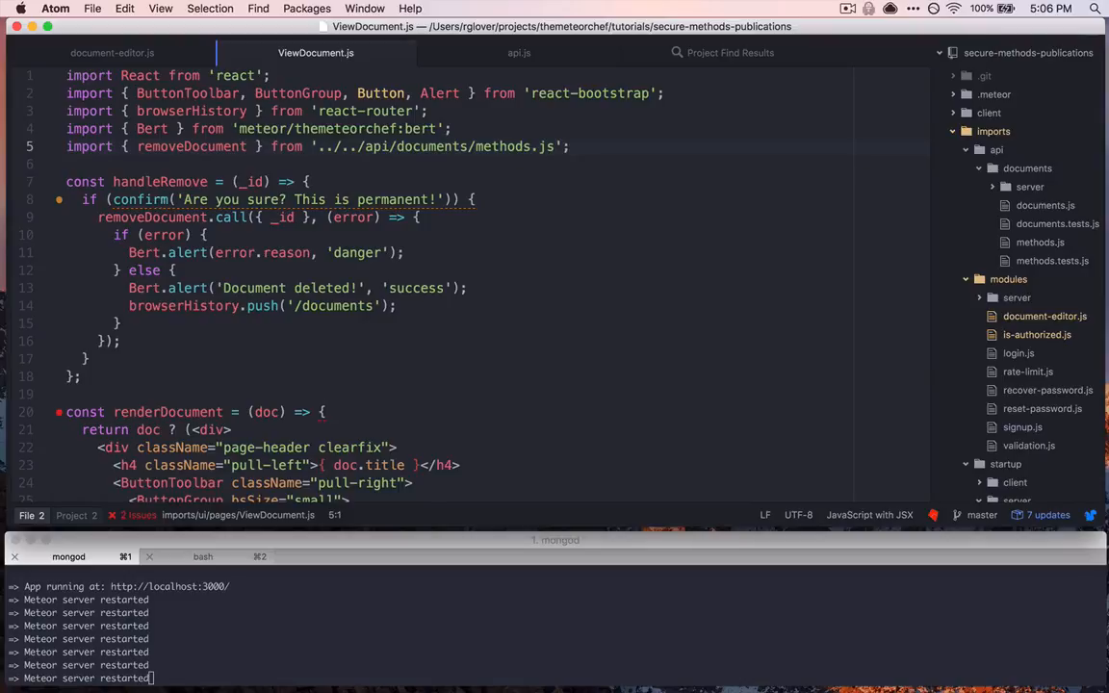
{"action": "type", "text": "//"}
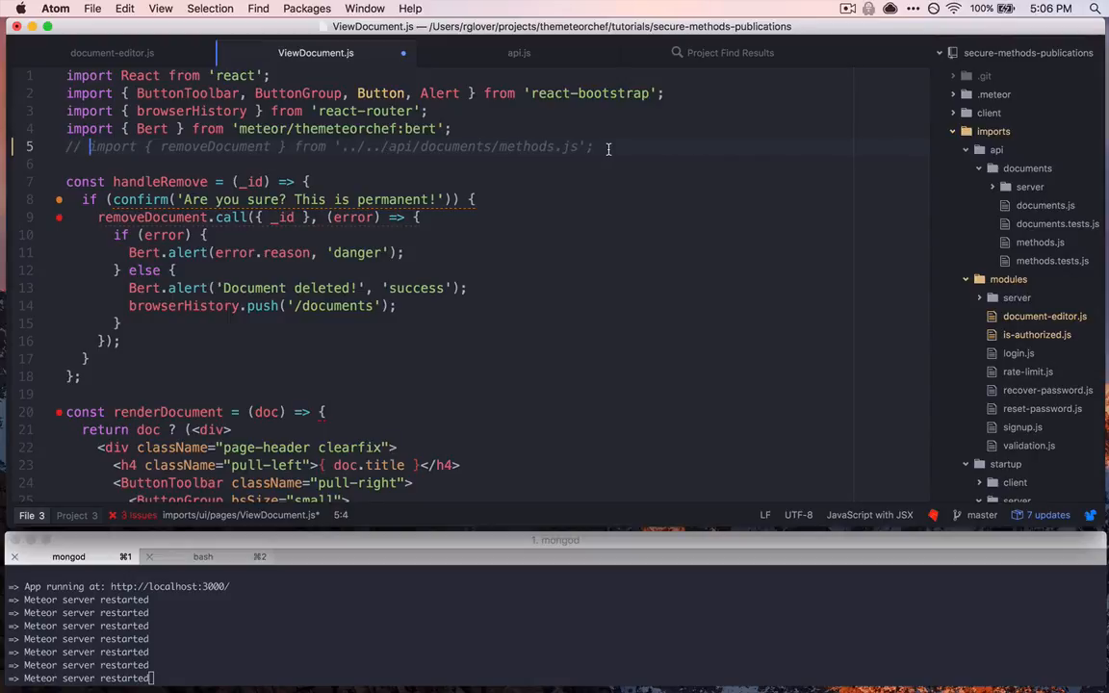
{"action": "mouse_move", "coordinate": [659, 231]}
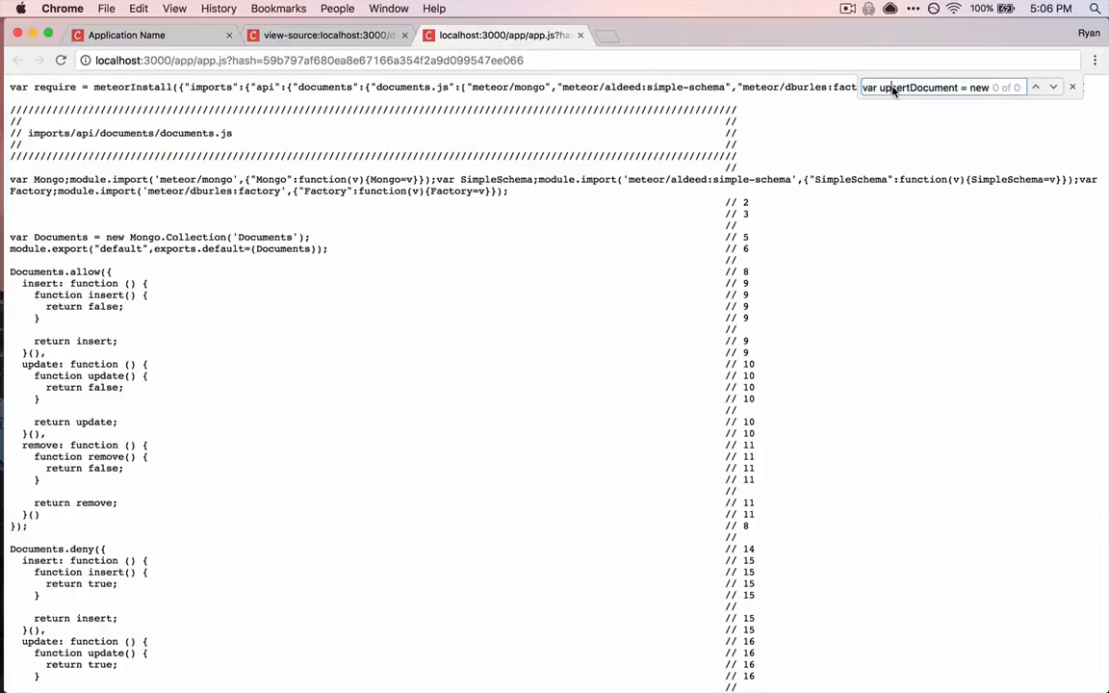
{"action": "mouse_move", "coordinate": [880, 198]}
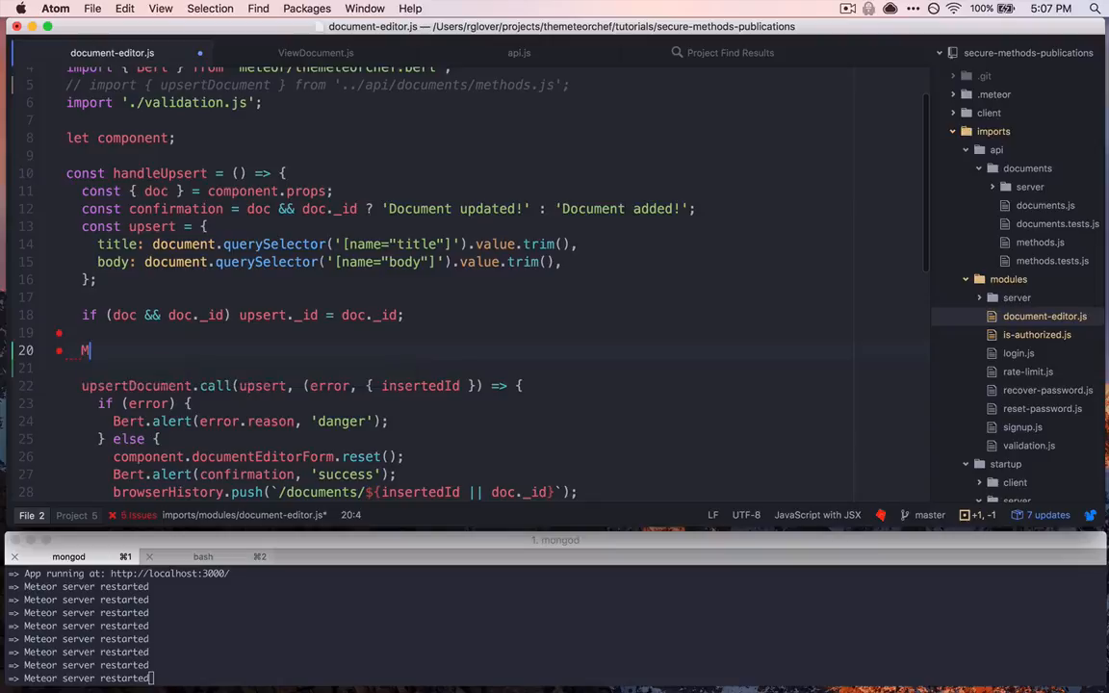
Step: Add Meteor.call('documents.upsert') inside handleUpsert above the upsertDocument call
{"action": "type", "text": "eteor.call()"}
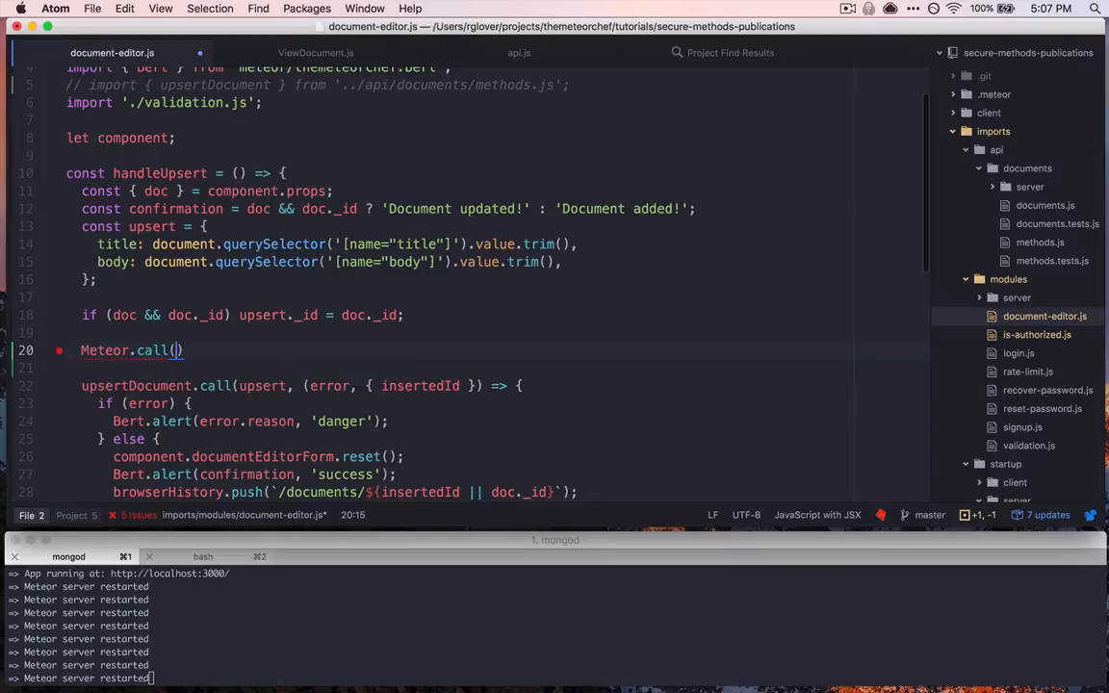
{"action": "type", "text": "''"}
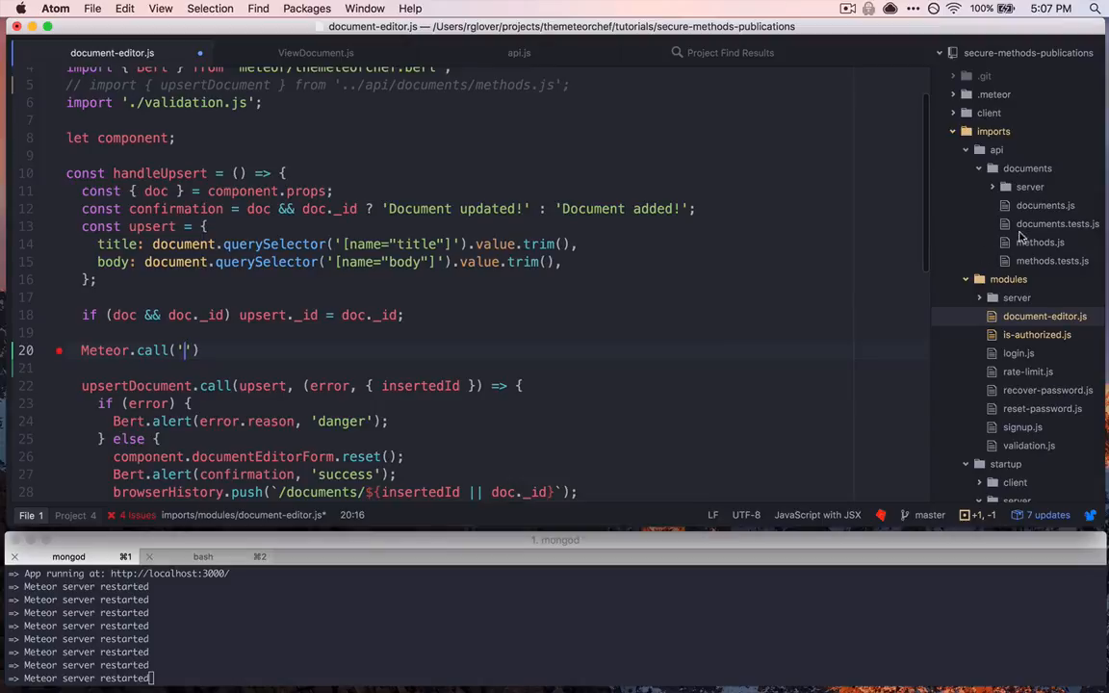
{"action": "left_click", "coordinate": [1037, 242]}
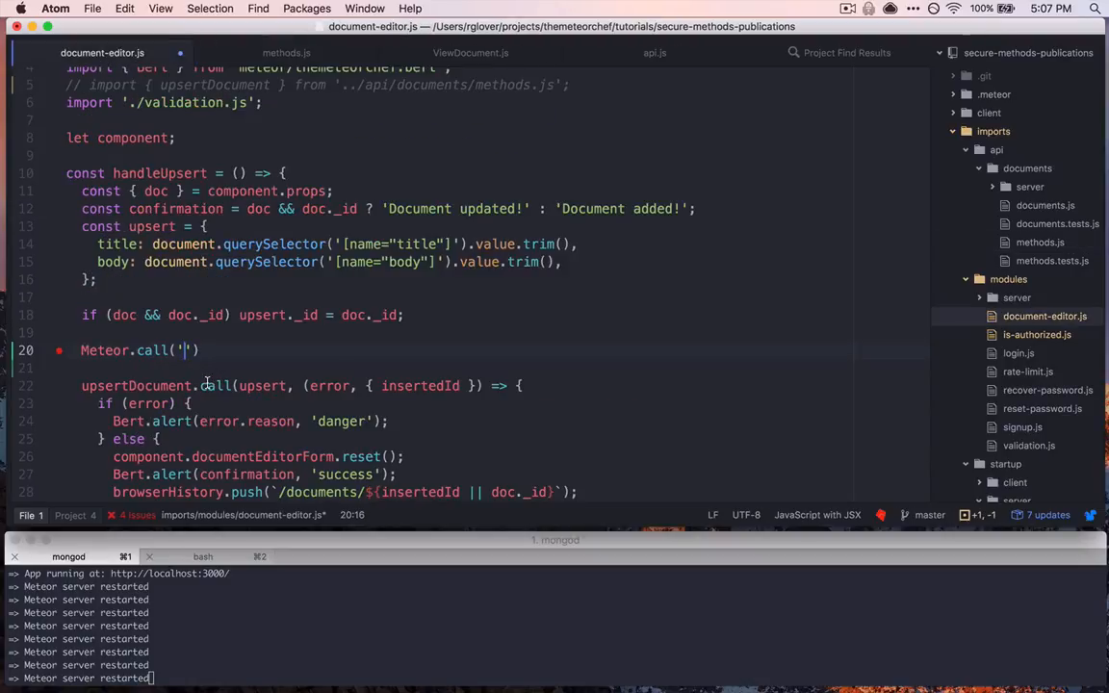
{"action": "mouse_move", "coordinate": [202, 347]}
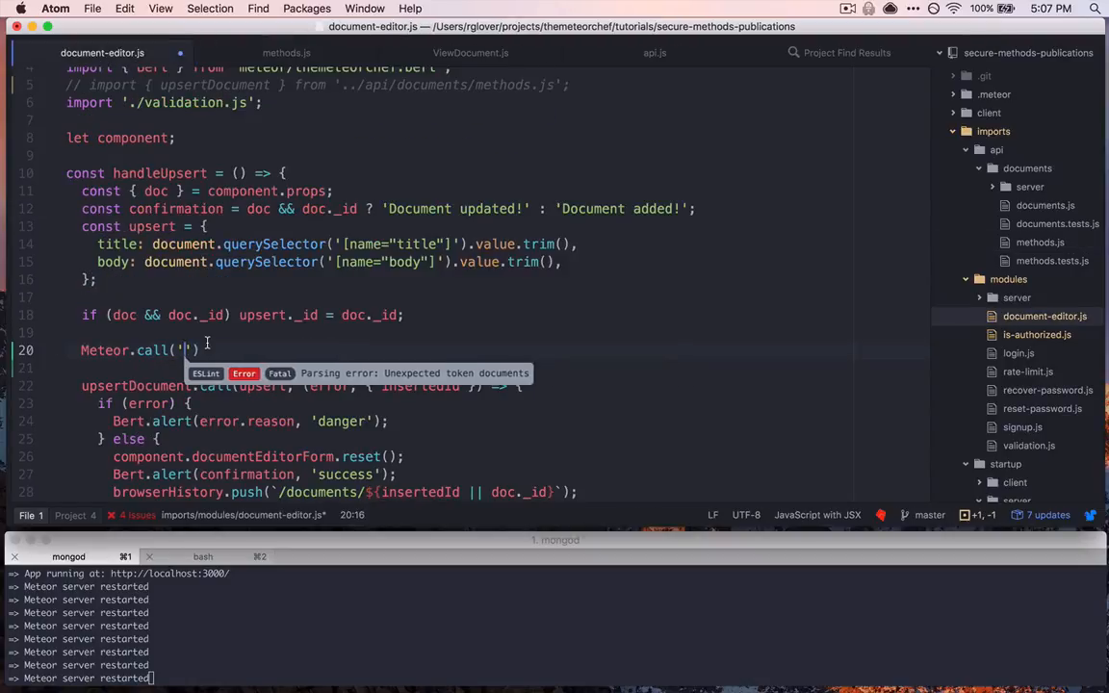
{"action": "type", "text": "documents.upsert"}
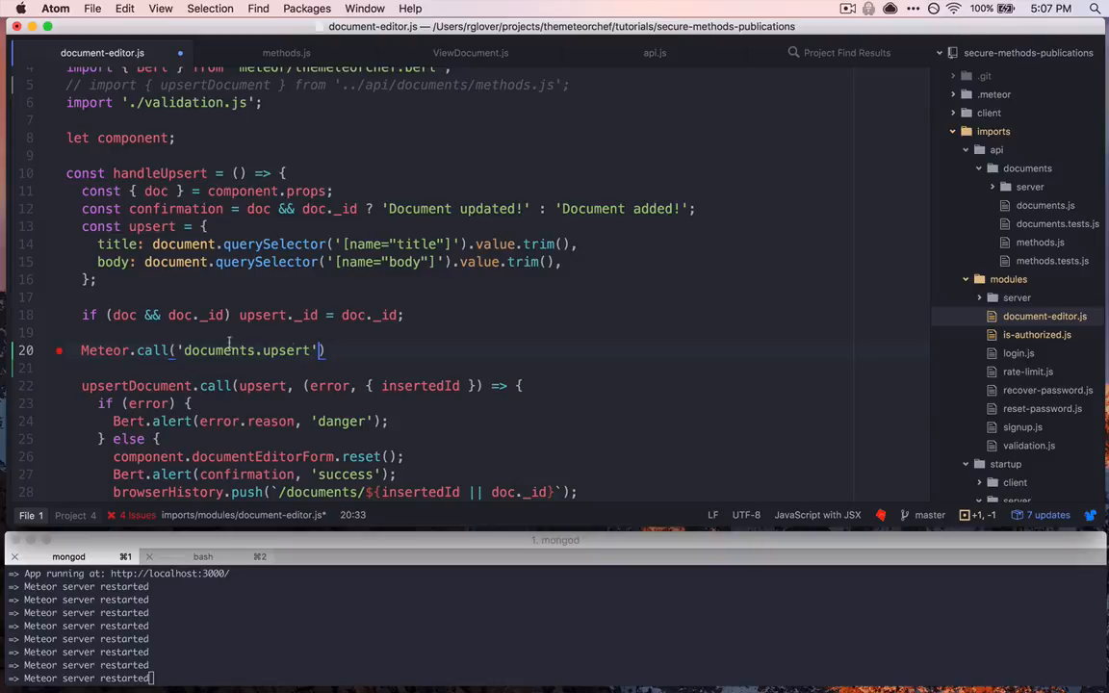
{"action": "mouse_move", "coordinate": [243, 331]}
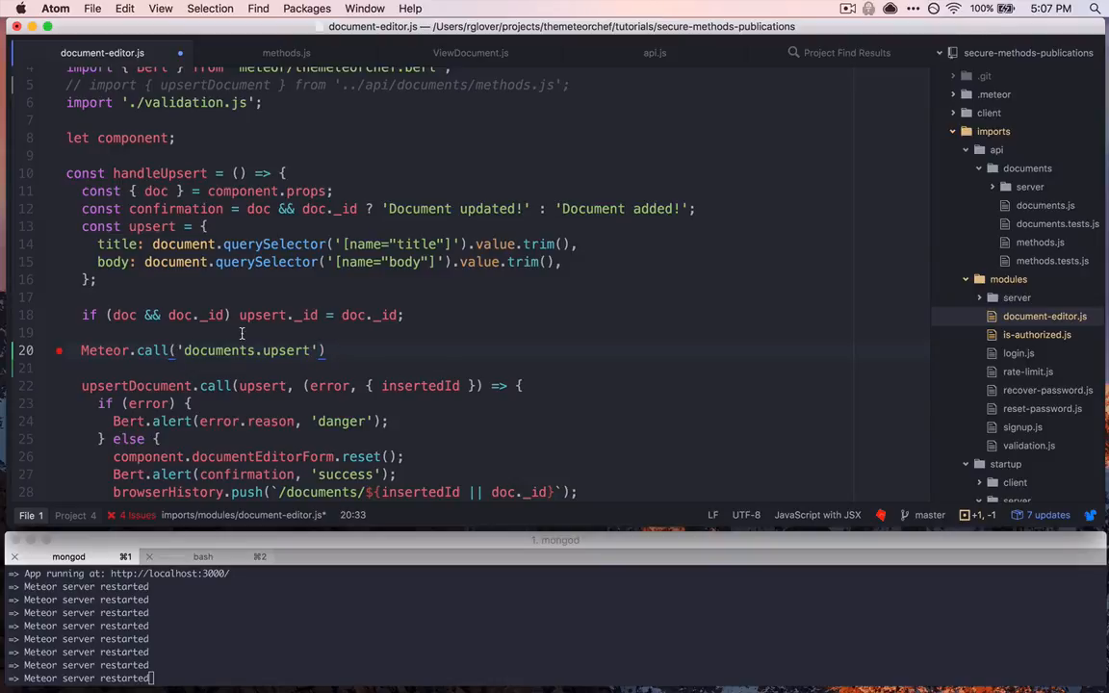